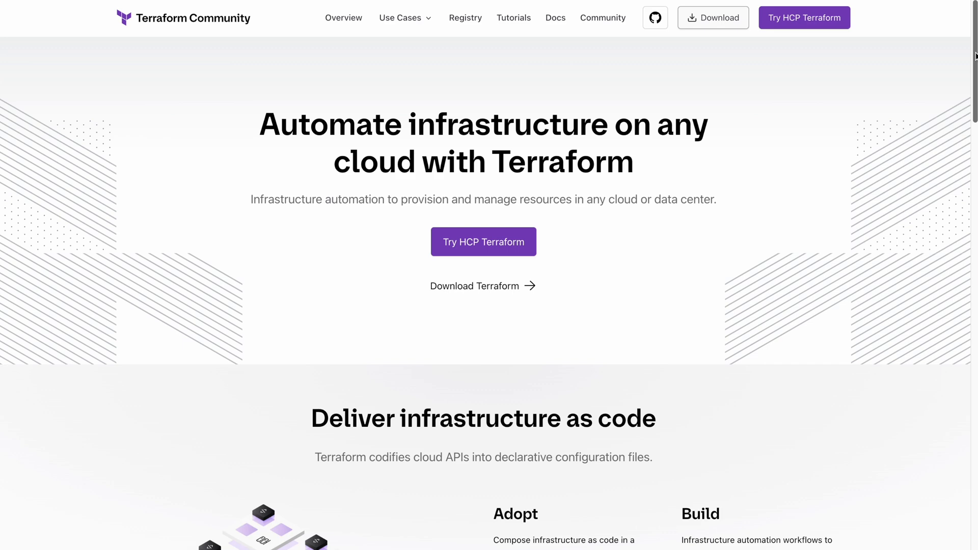
Open Terraform's Intro docs and scroll to the 'How does Terraform work?' Write/Plan/Apply diagram.
{"action": "left_click", "coordinate": [555, 17]}
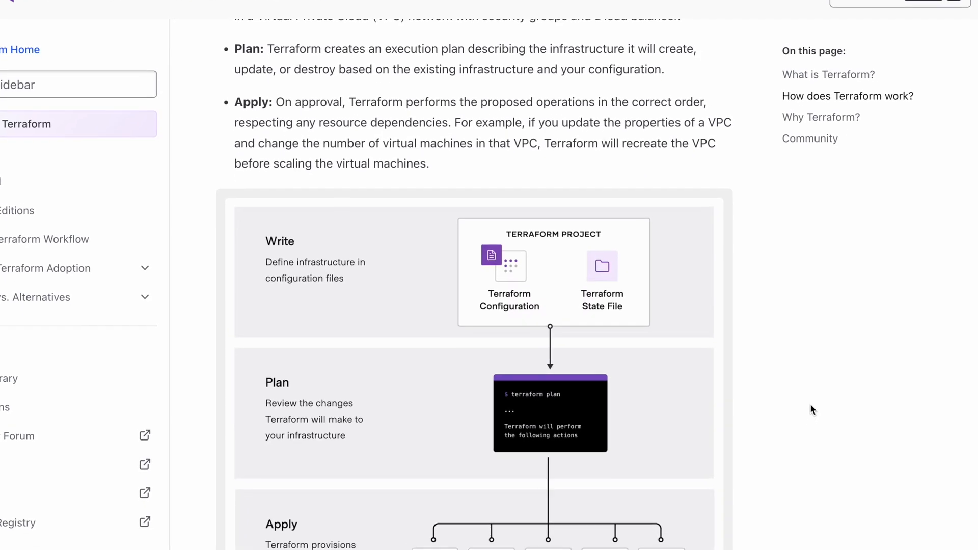
{"action": "scroll", "scroll_direction": "down", "scroll_amount": 3}
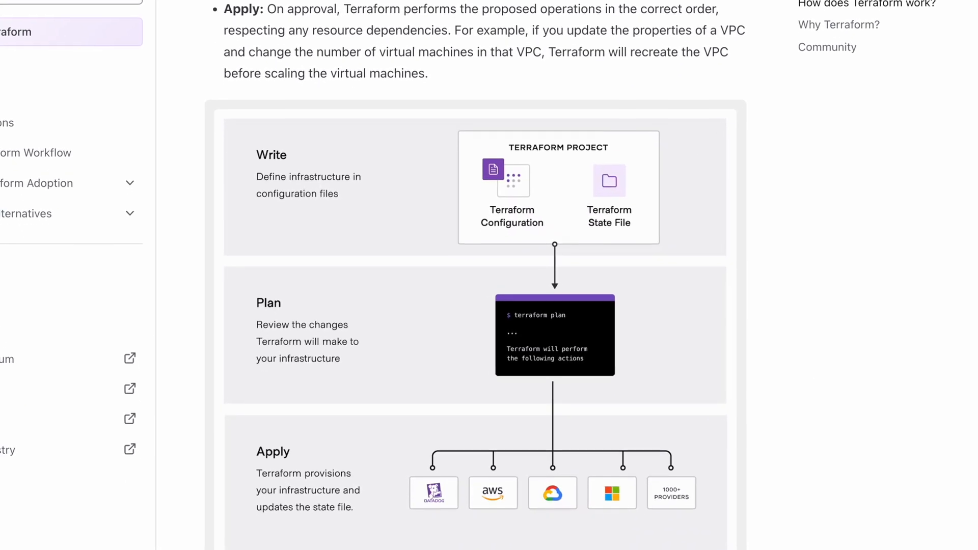
{"action": "scroll", "scroll_direction": "down", "scroll_amount": 3}
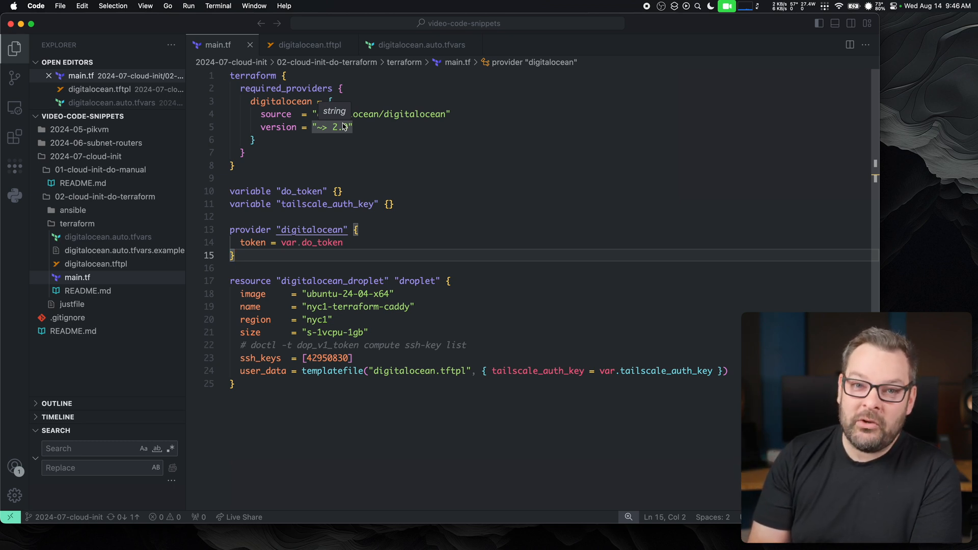
{"action": "mouse_move", "coordinate": [464, 153]}
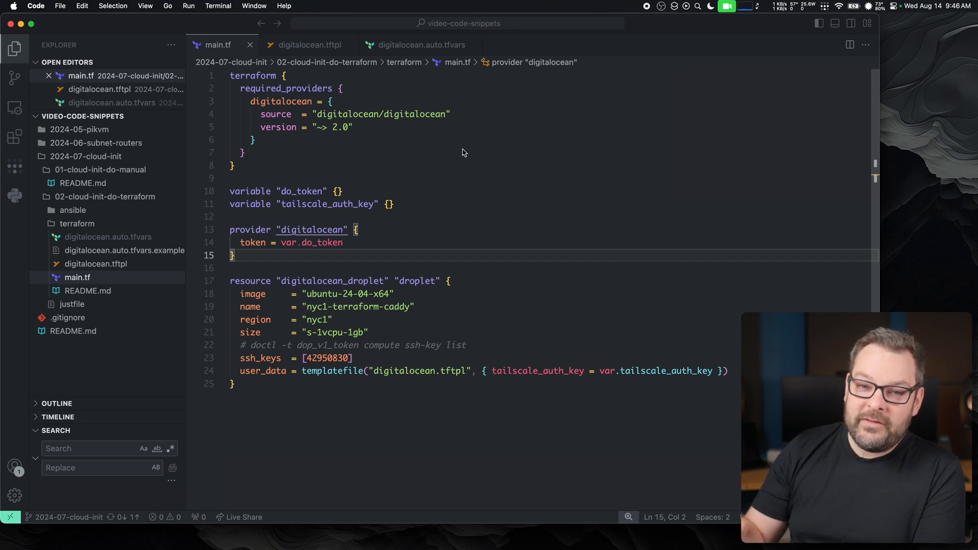
{"action": "mouse_move", "coordinate": [248, 163]}
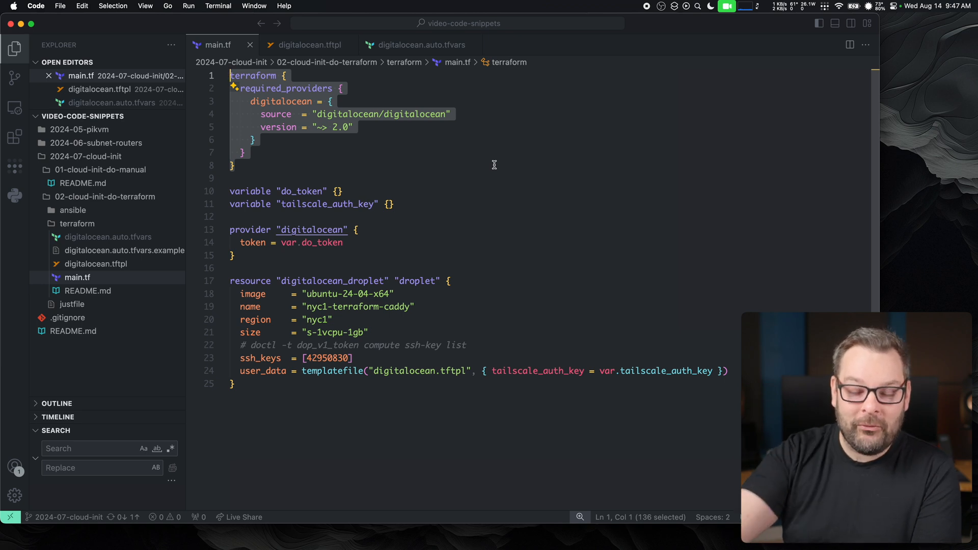
{"action": "mouse_move", "coordinate": [330, 156]}
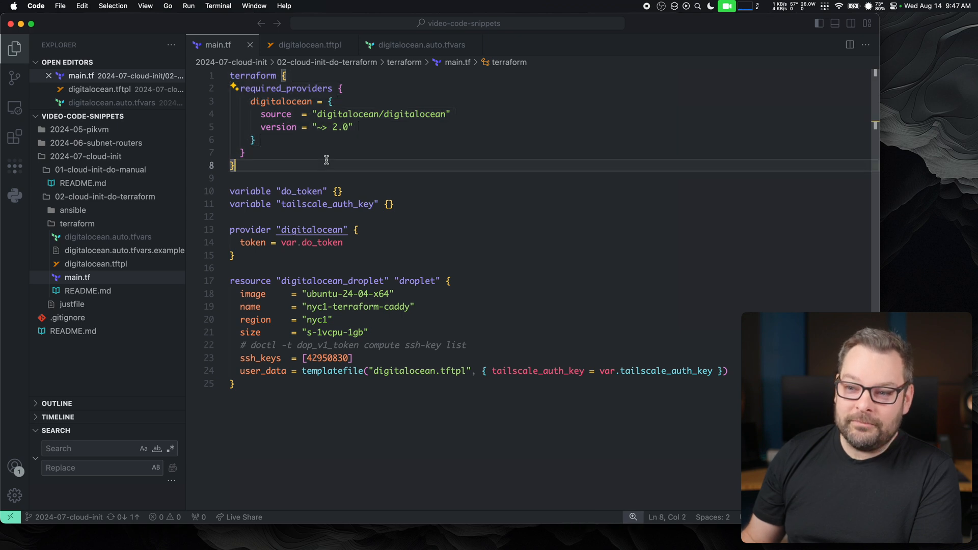
{"action": "left_click_drag", "start_coordinate": [230, 191], "coordinate": [394, 204]}
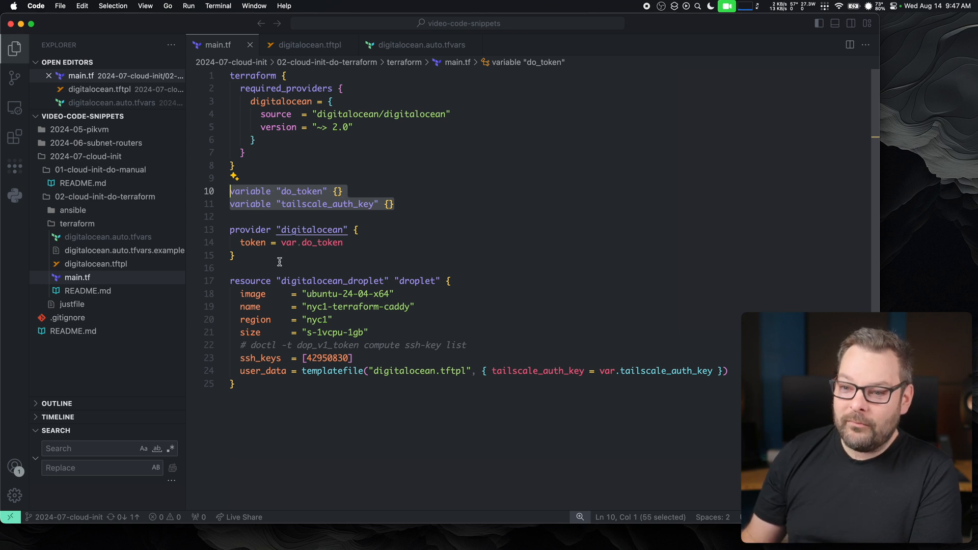
{"action": "left_click", "coordinate": [261, 255]}
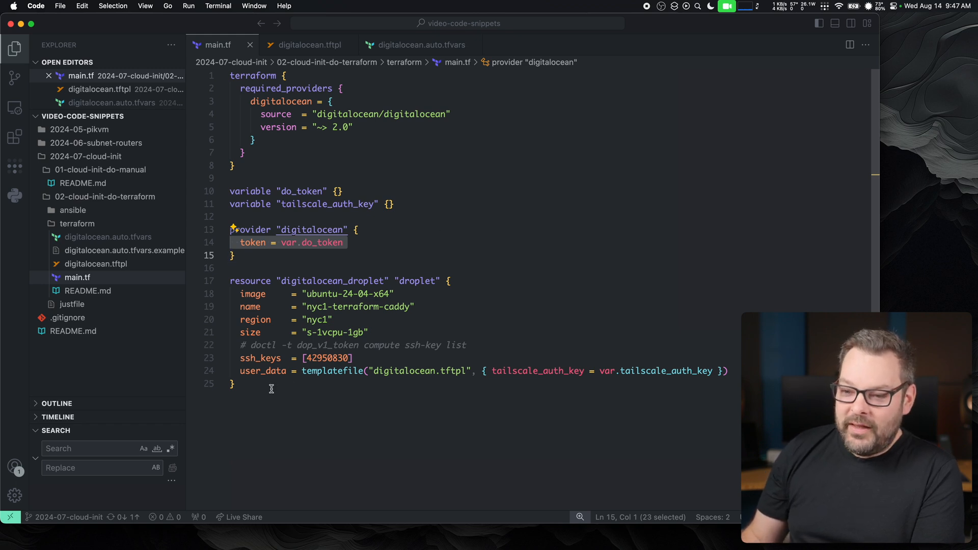
{"action": "left_click", "coordinate": [239, 383]}
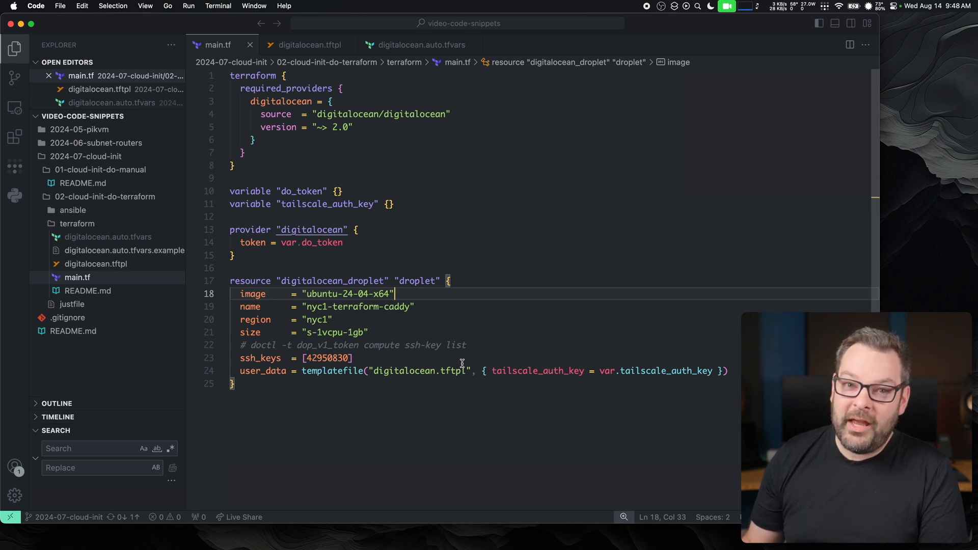
{"action": "mouse_move", "coordinate": [462, 411]}
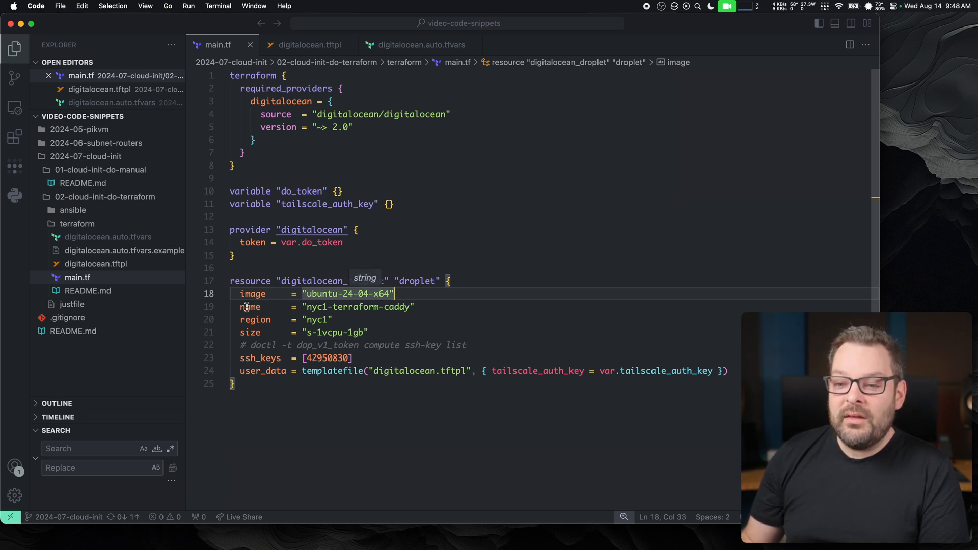
{"action": "left_click", "coordinate": [426, 308]}
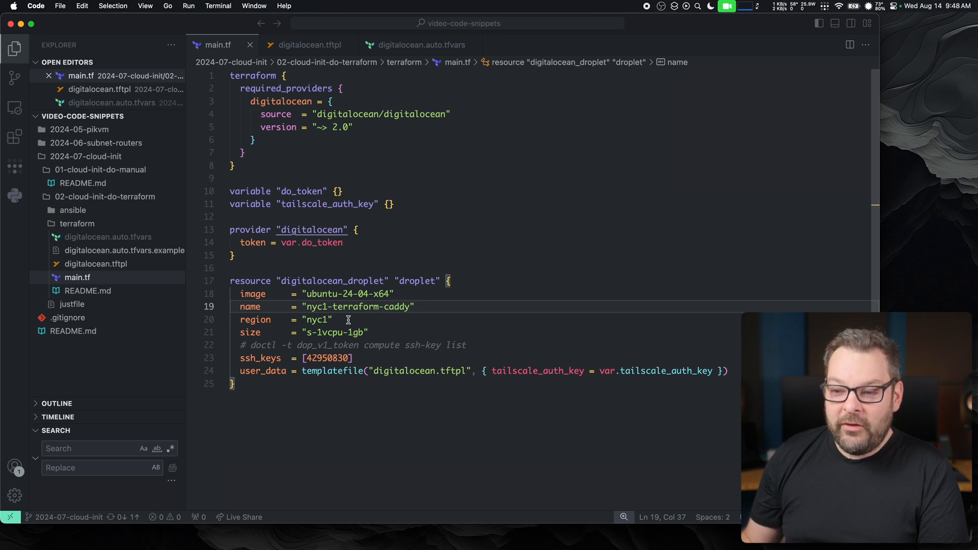
{"action": "left_click", "coordinate": [347, 320]}
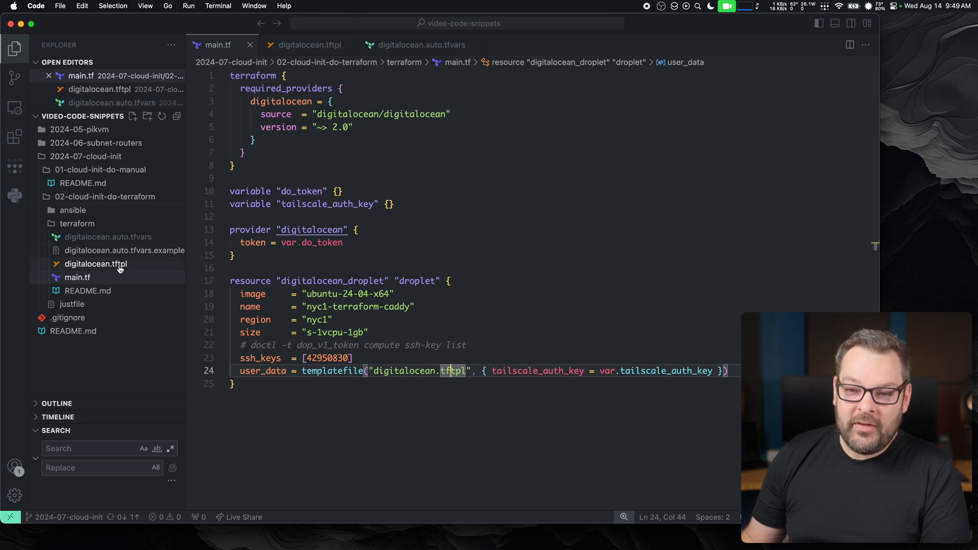
{"action": "left_click", "coordinate": [96, 264]}
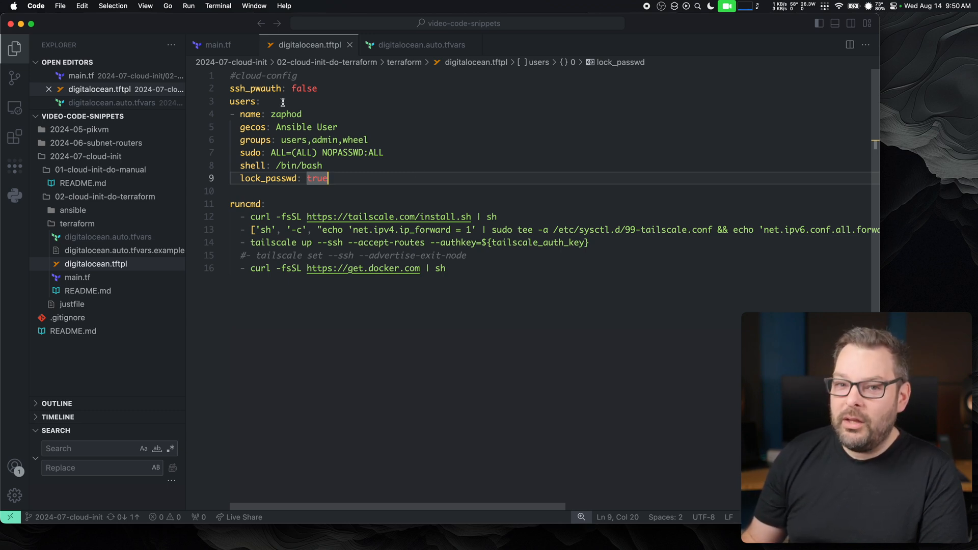
{"action": "left_click", "coordinate": [217, 45]}
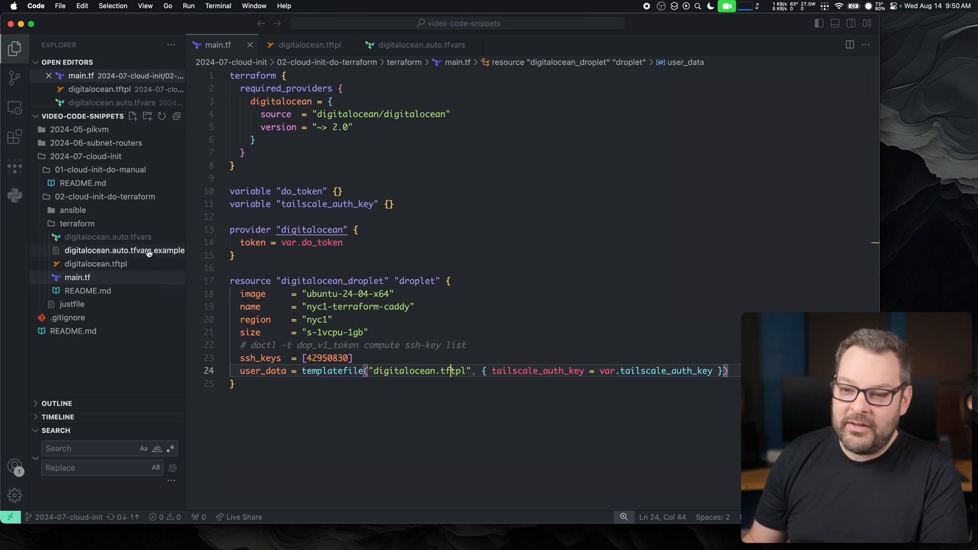
View digitalocean.auto.tfvars.example and digitalocean.auto.tfvars, then open .gitignore.
{"action": "left_click", "coordinate": [124, 250]}
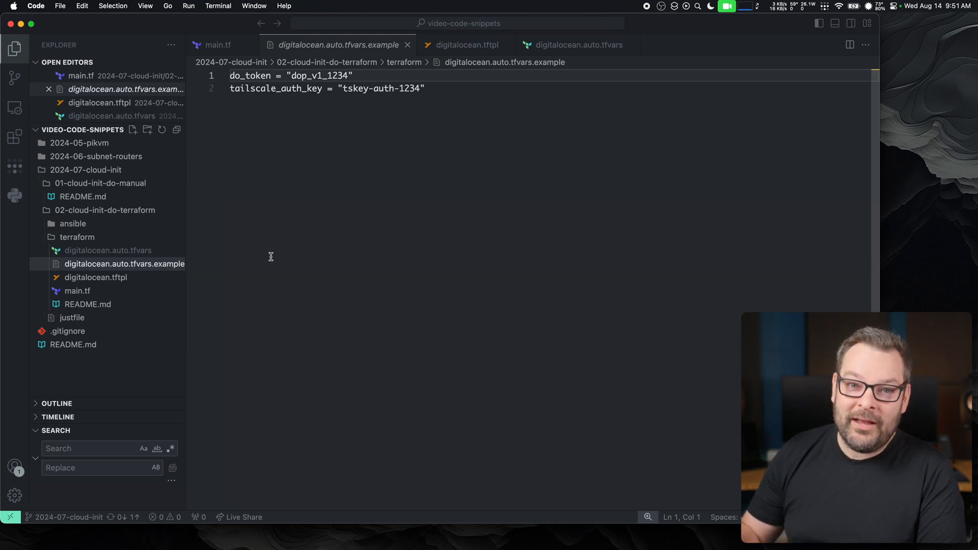
{"action": "mouse_move", "coordinate": [144, 248]}
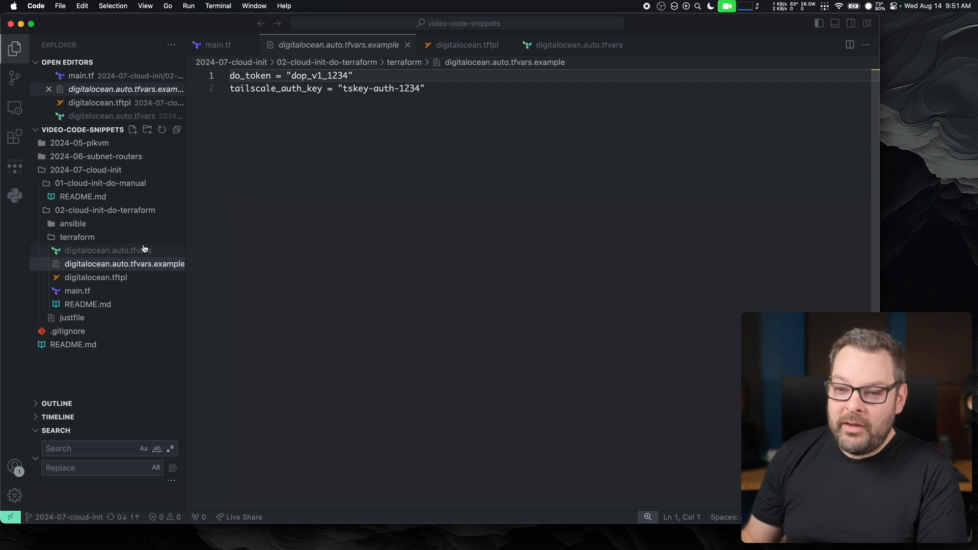
{"action": "left_click", "coordinate": [107, 250]}
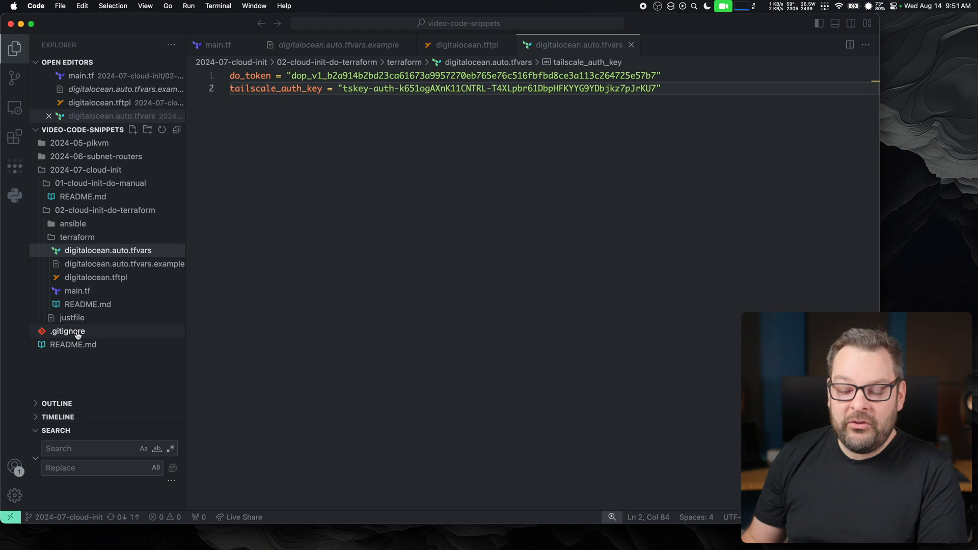
{"action": "left_click", "coordinate": [68, 331]}
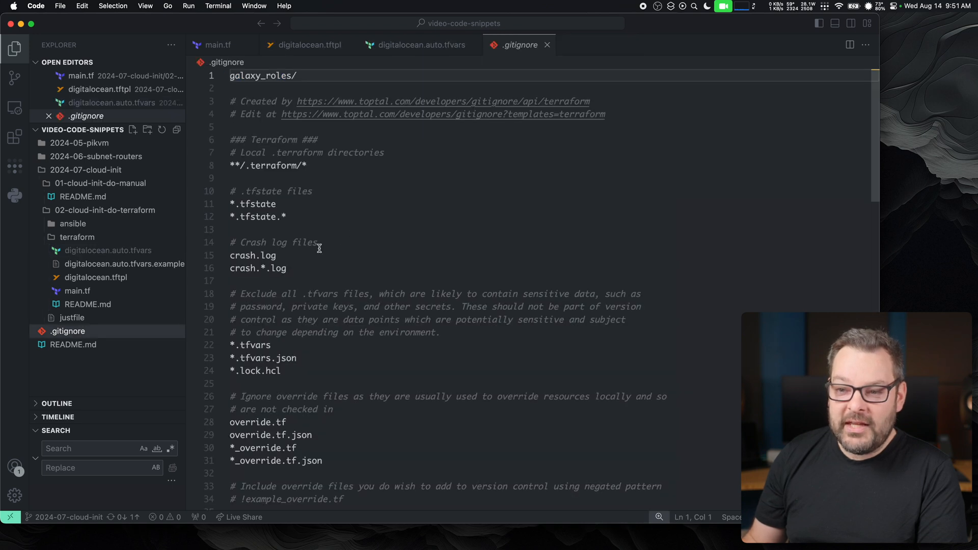
{"action": "mouse_move", "coordinate": [330, 192]}
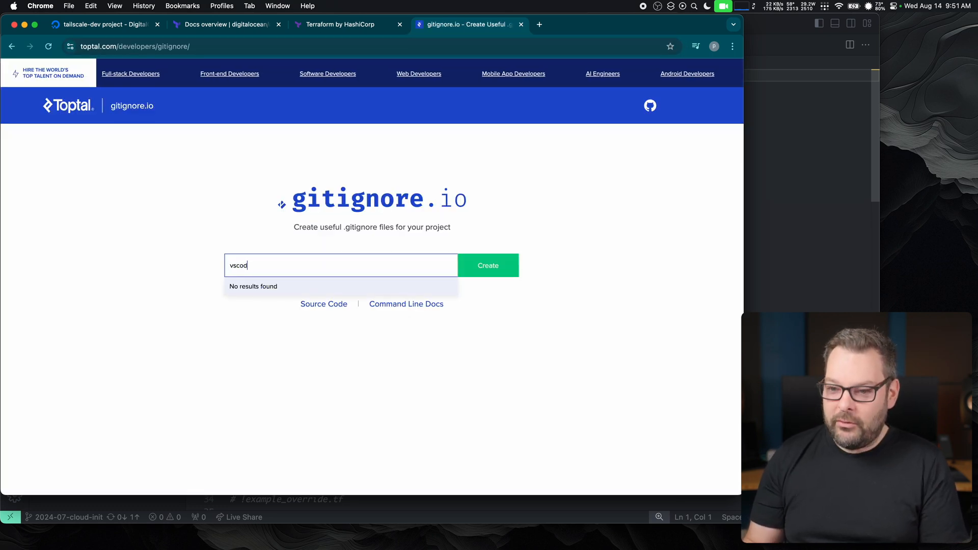
Add VisualStudioCode to the Terraform and Ansible tags on gitignore.io, create the file, and review it.
{"action": "type", "text": "visu"}
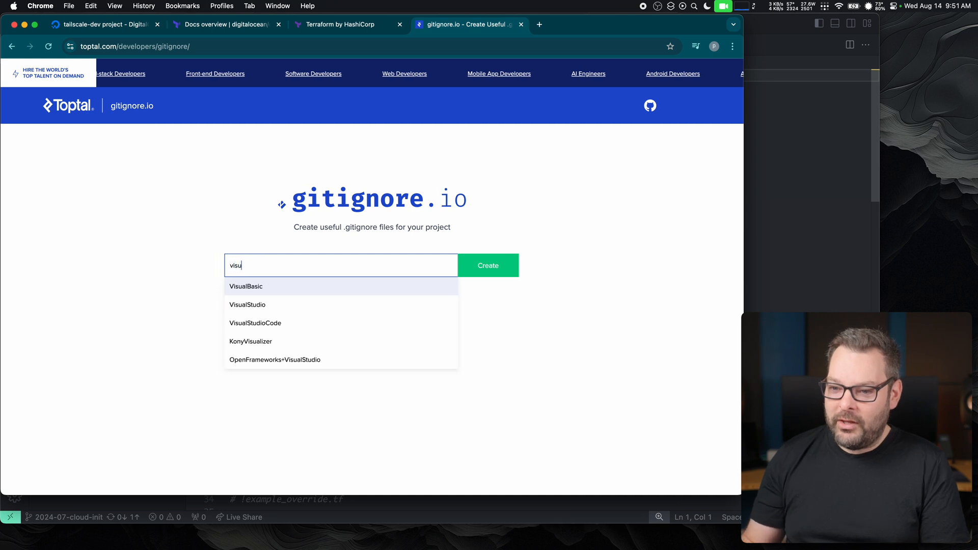
{"action": "left_click", "coordinate": [255, 323]}
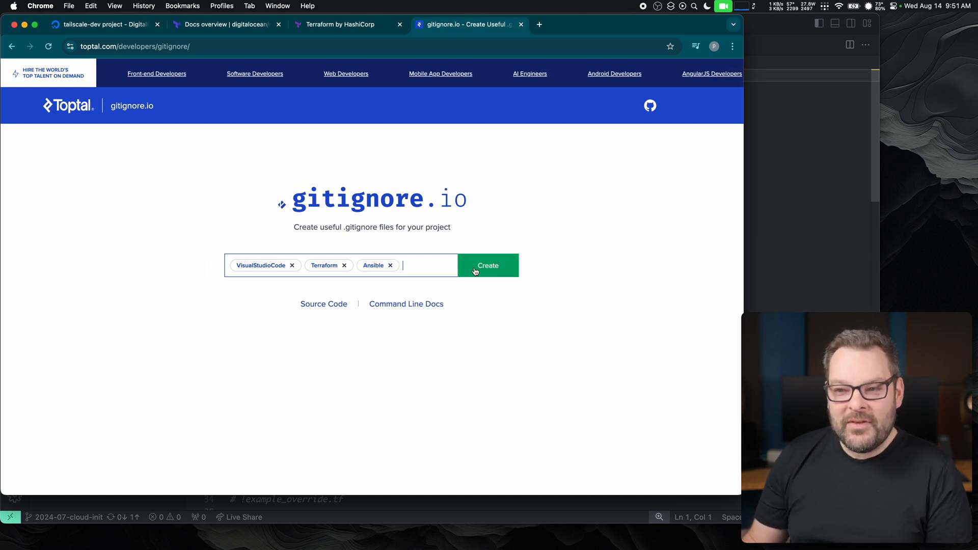
{"action": "left_click", "coordinate": [488, 266]}
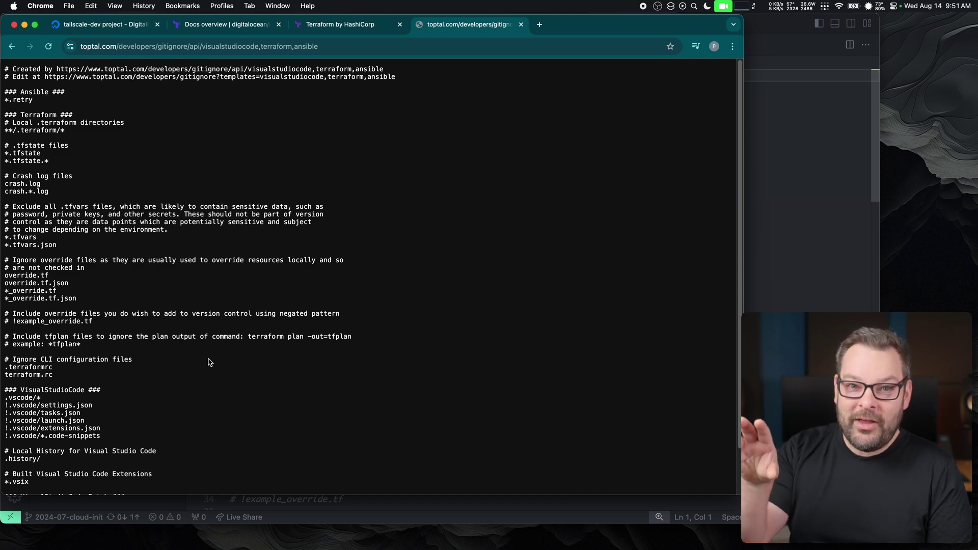
{"action": "scroll", "scroll_direction": "down", "scroll_amount": 3}
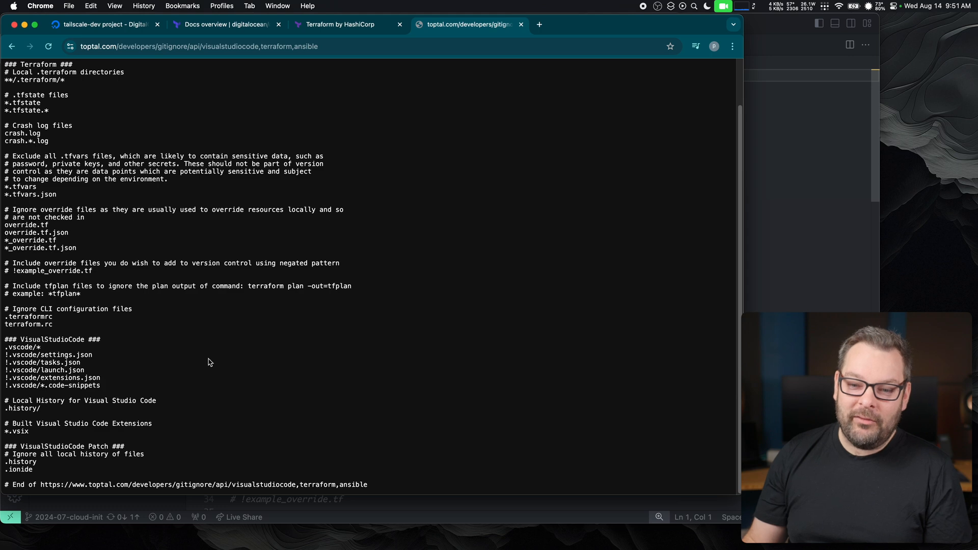
{"action": "scroll", "scroll_direction": "up", "scroll_amount": 3}
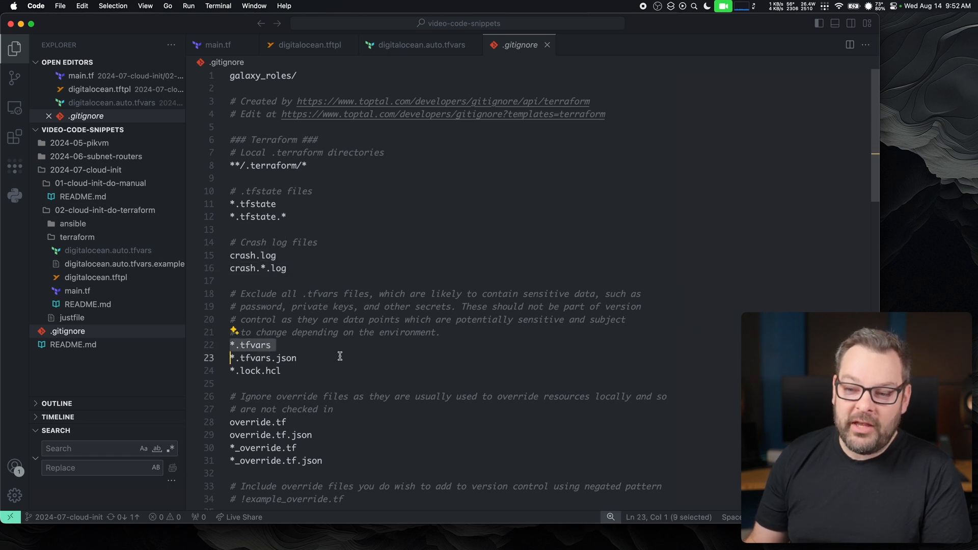
{"action": "mouse_move", "coordinate": [365, 358]}
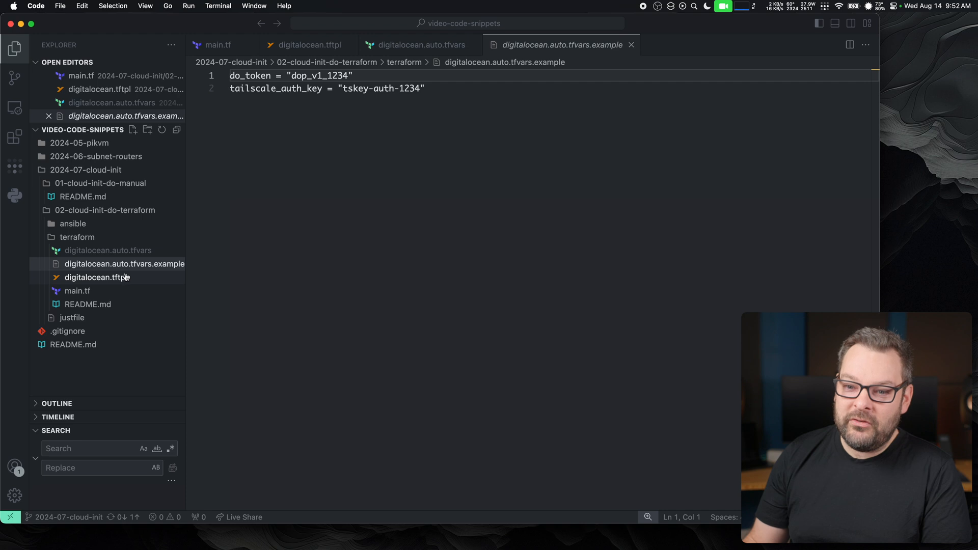
Open the digitalocean.tftpl cloud-init template from 02-cloud-init-do-terraform/terraform.
{"action": "left_click", "coordinate": [95, 277]}
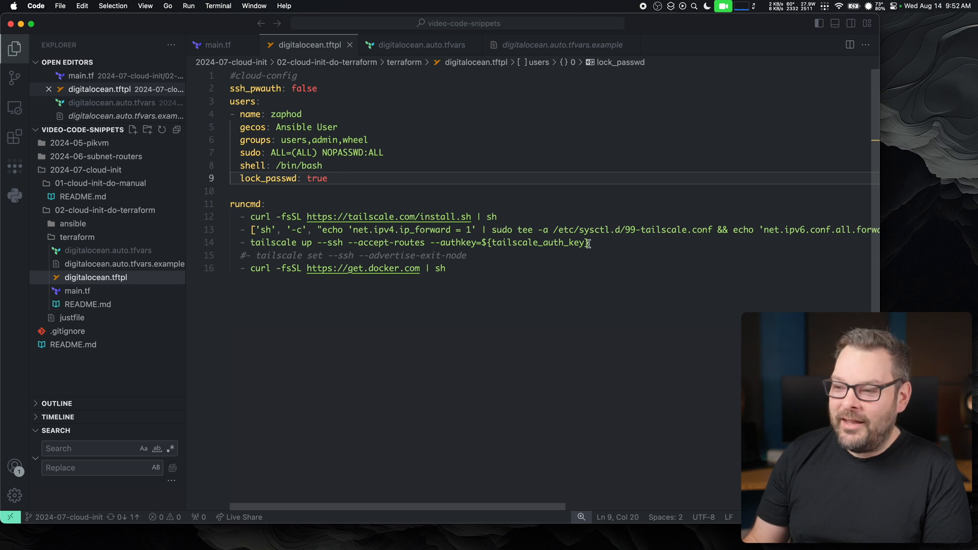
{"action": "double_click", "coordinate": [538, 242]}
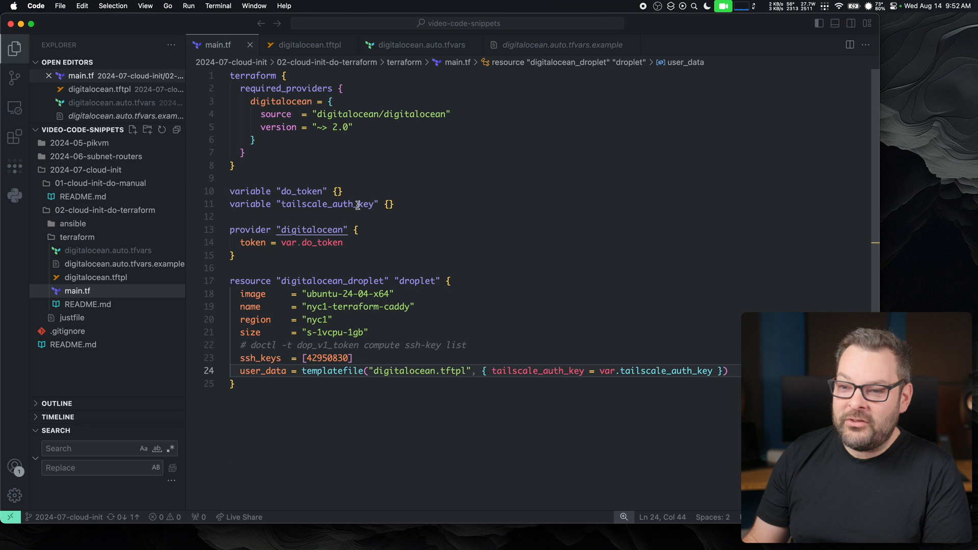
Highlight the do_token variable declaration in main.tf.
{"action": "double_click", "coordinate": [301, 191]}
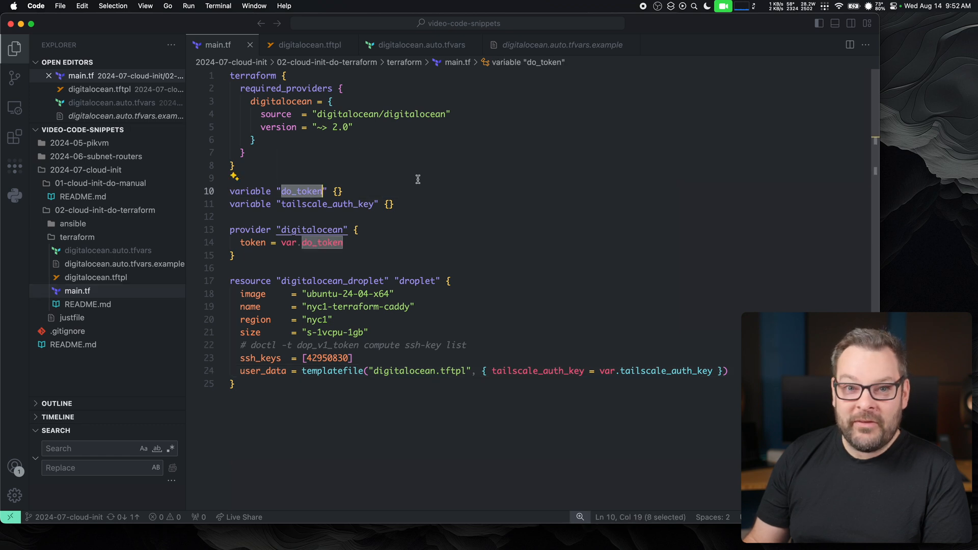
{"action": "mouse_move", "coordinate": [379, 176]}
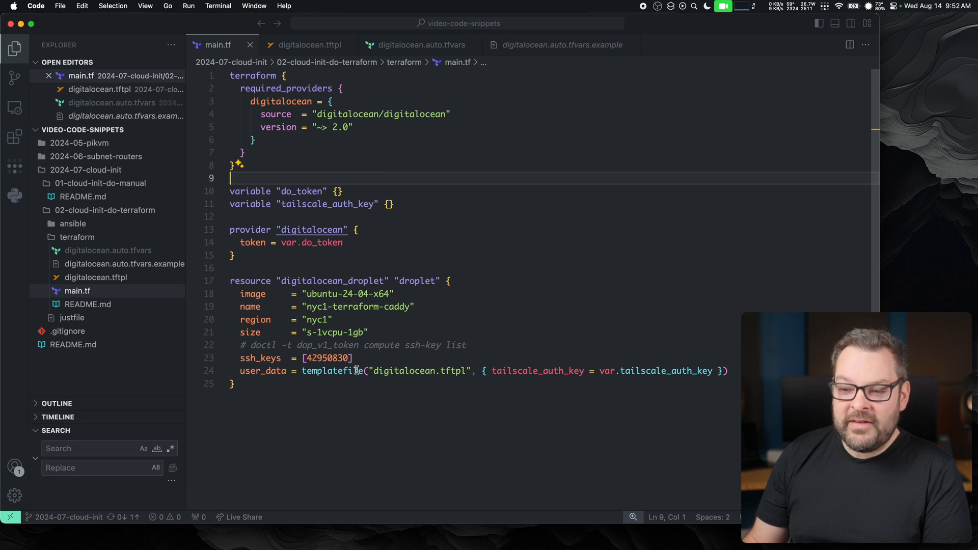
{"action": "mouse_move", "coordinate": [316, 372]}
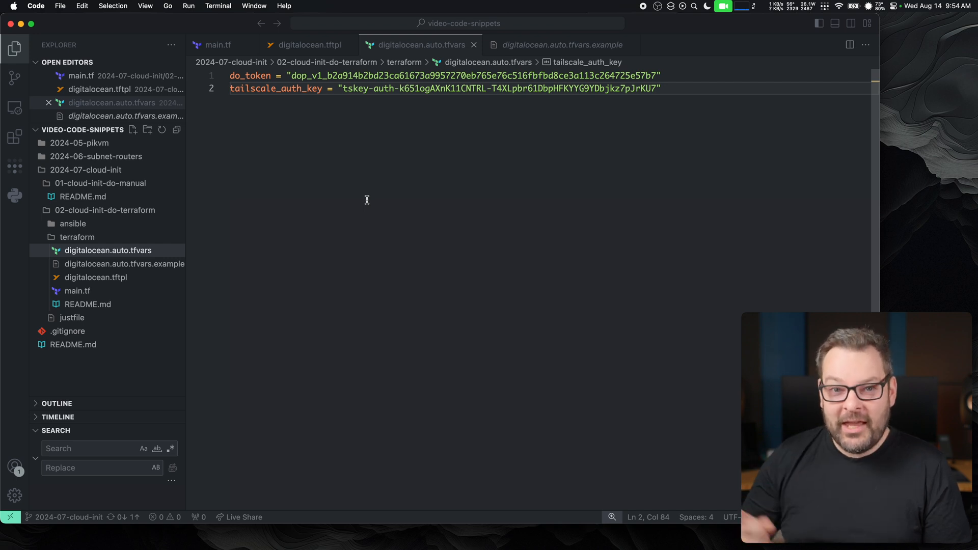
{"action": "mouse_move", "coordinate": [369, 203]}
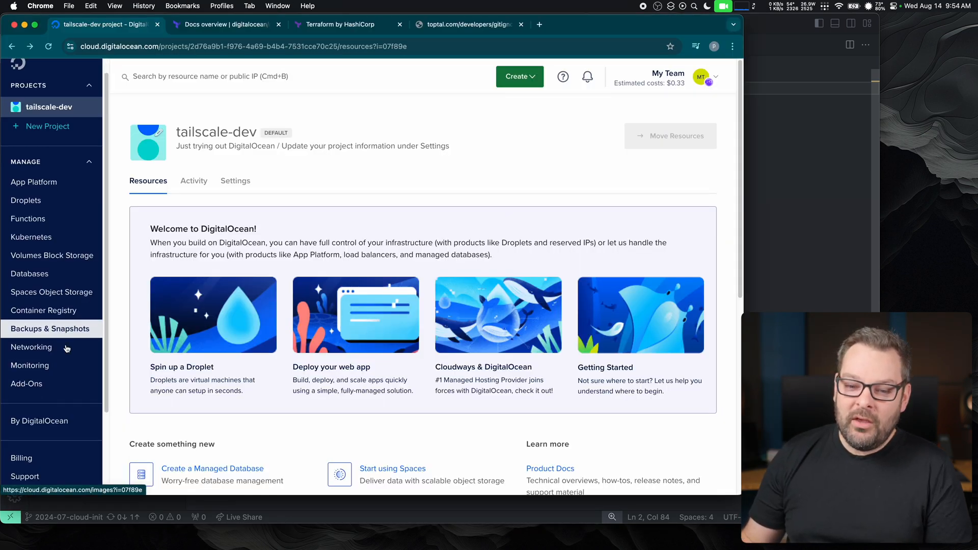
Generate a Full Access DigitalOcean API token named 'demo' and copy the secret.
{"action": "scroll", "scroll_direction": "down", "scroll_amount": 3}
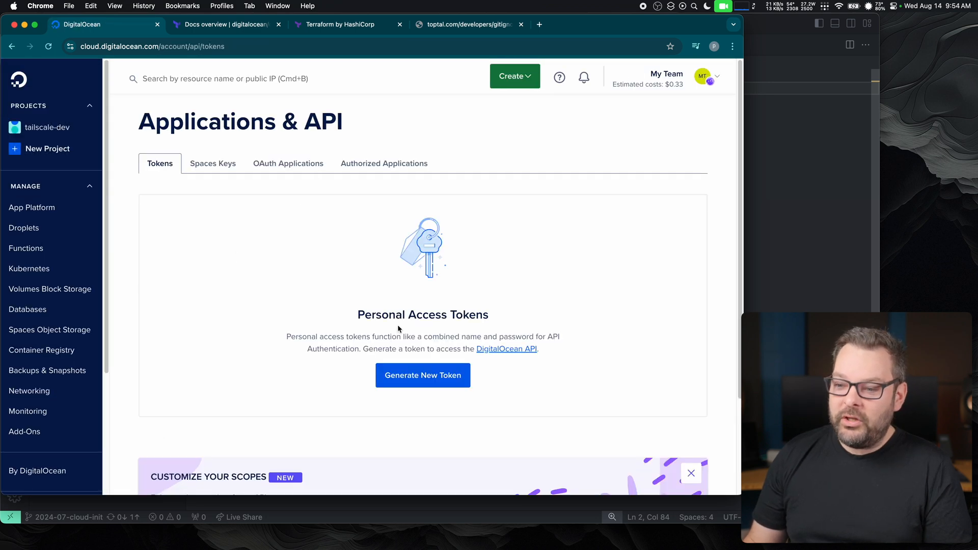
{"action": "left_click", "coordinate": [423, 375]}
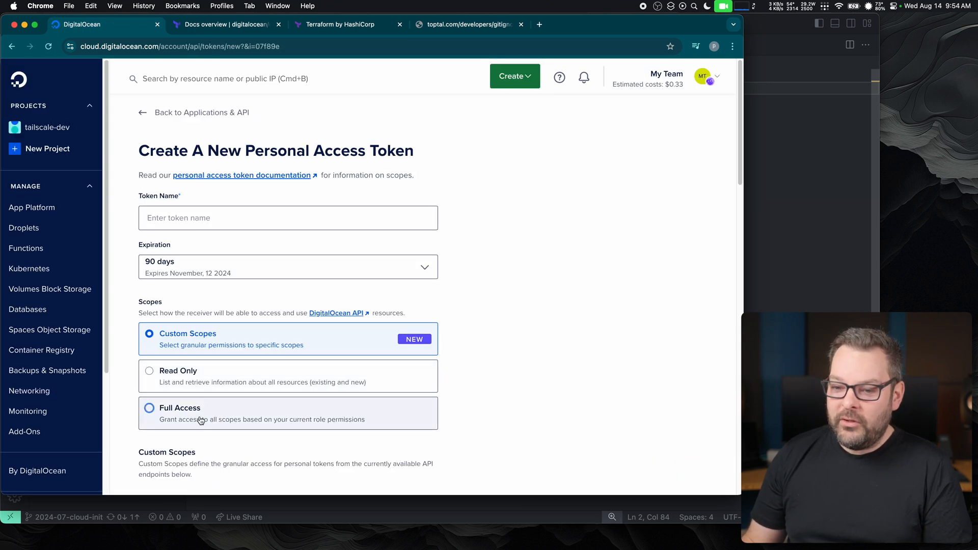
{"action": "left_click", "coordinate": [149, 408]}
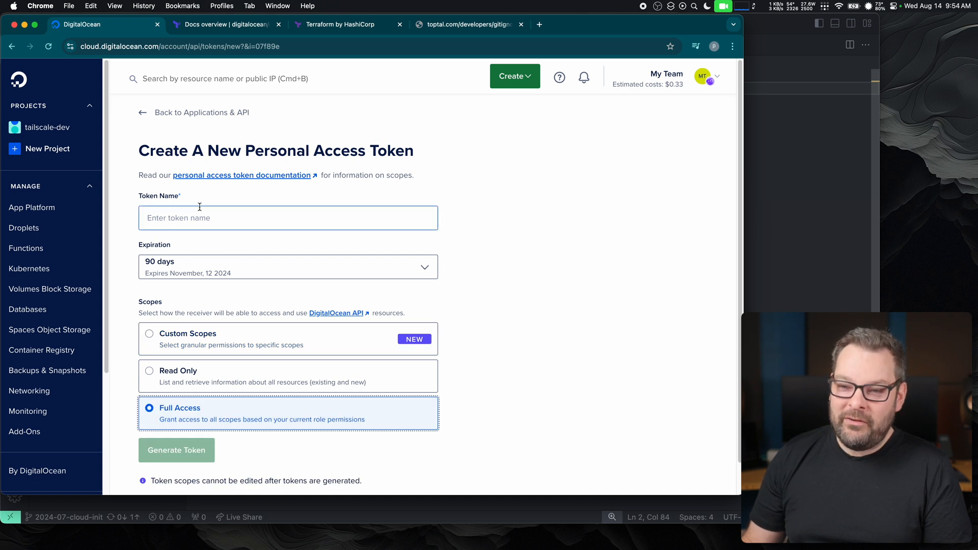
{"action": "type", "text": "demo"}
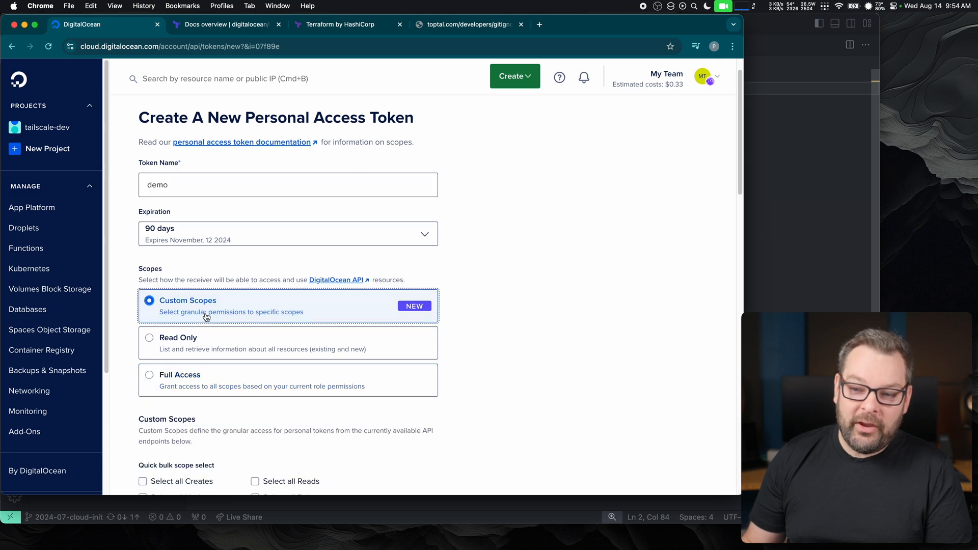
{"action": "scroll", "scroll_direction": "down", "scroll_amount": 3}
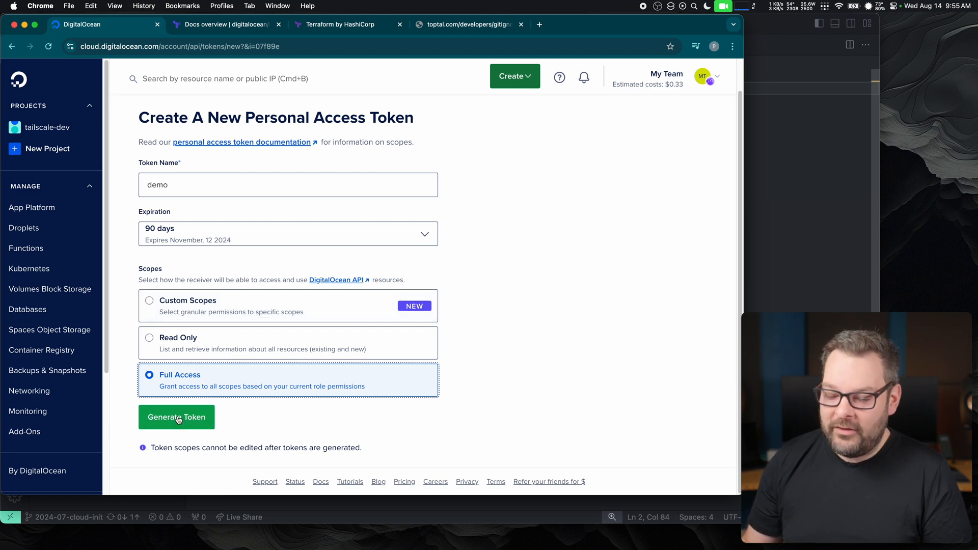
{"action": "left_click", "coordinate": [176, 417]}
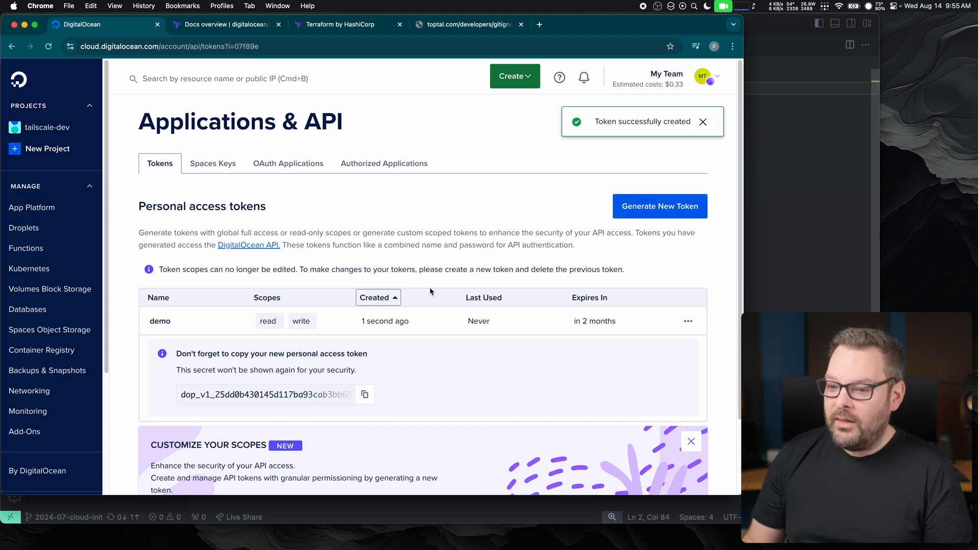
{"action": "scroll", "scroll_direction": "down", "scroll_amount": 3}
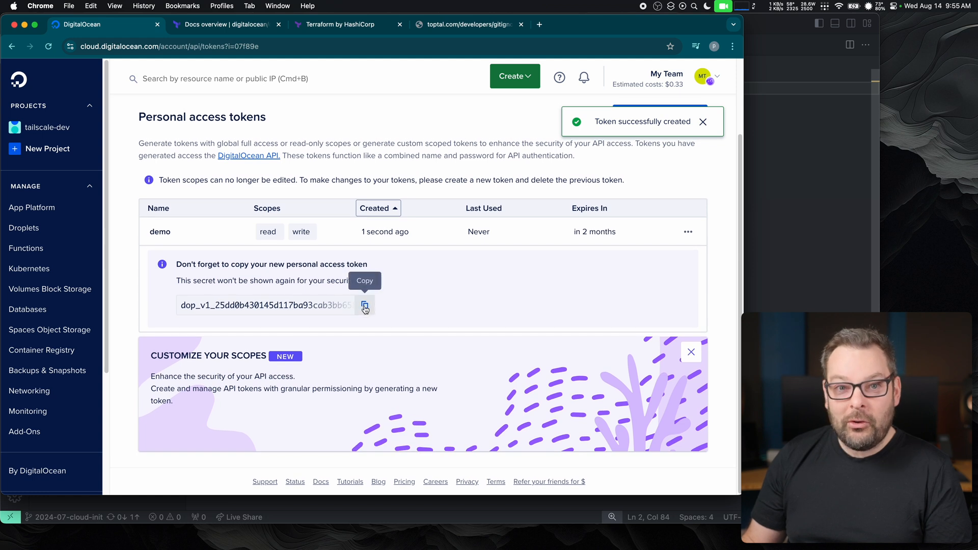
{"action": "left_click", "coordinate": [365, 305]}
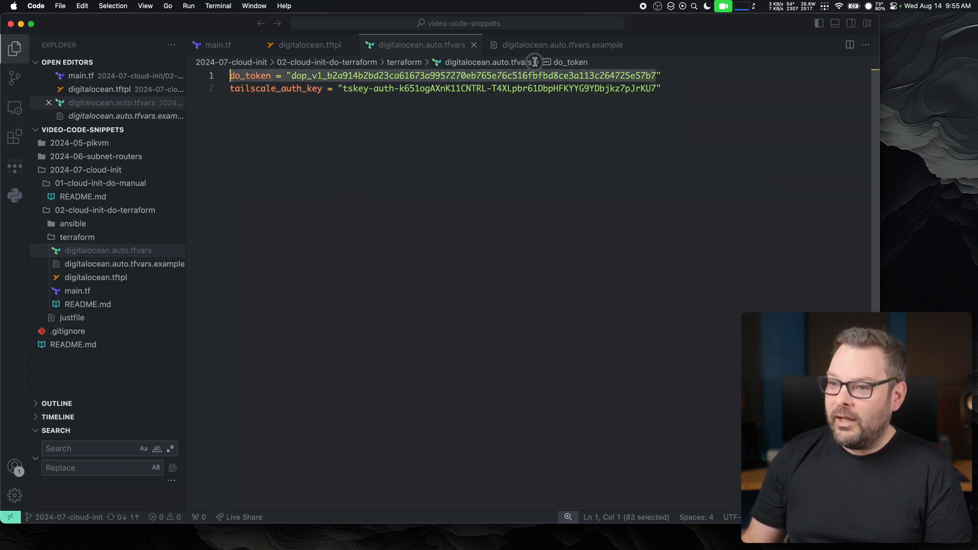
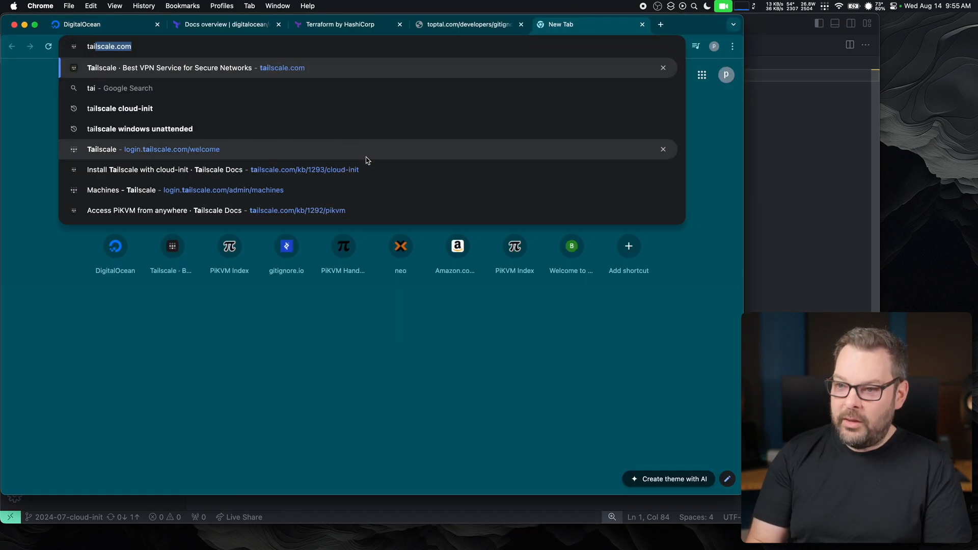
Generate a reusable Tailscale auth key described 'demo' under admin console Settings > Keys.
{"action": "left_click", "coordinate": [187, 68]}
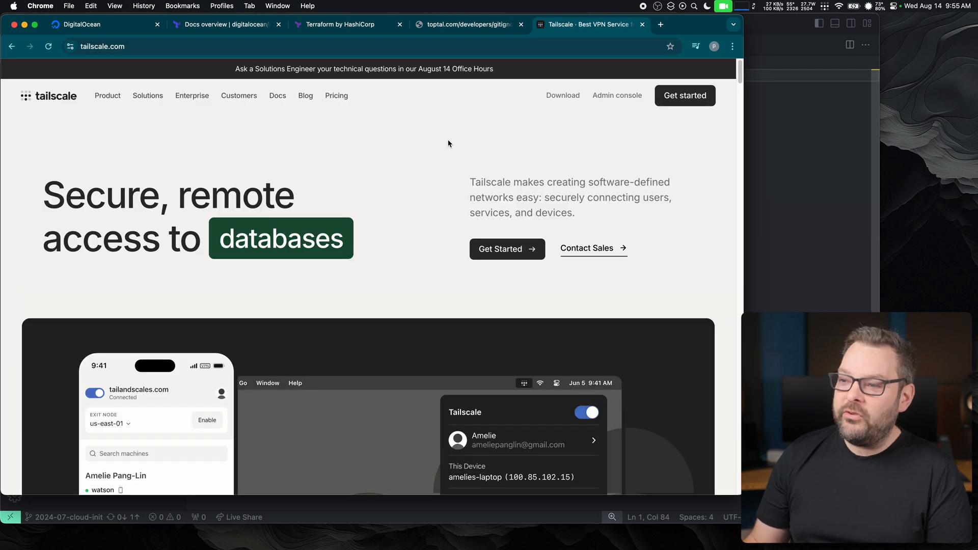
{"action": "left_click", "coordinate": [617, 96]}
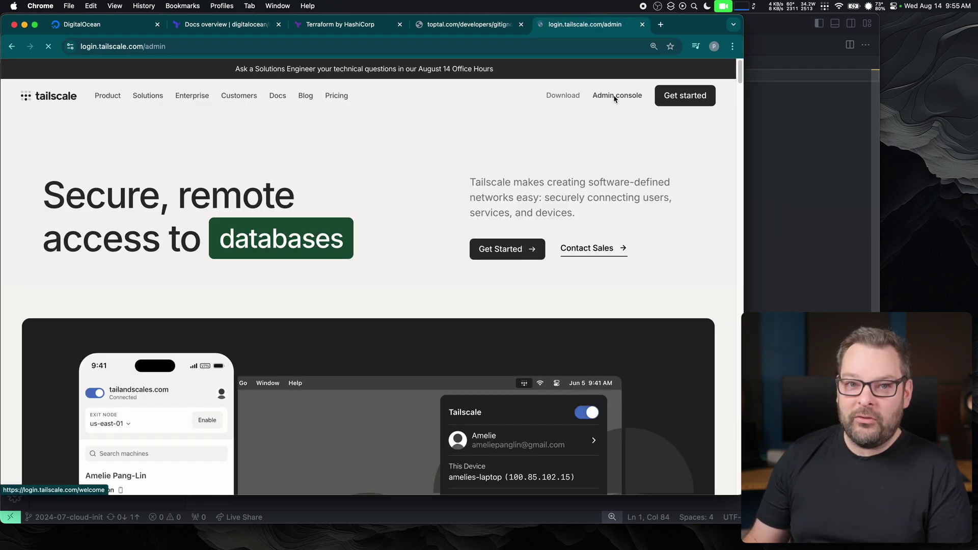
{"action": "left_click", "coordinate": [617, 95]}
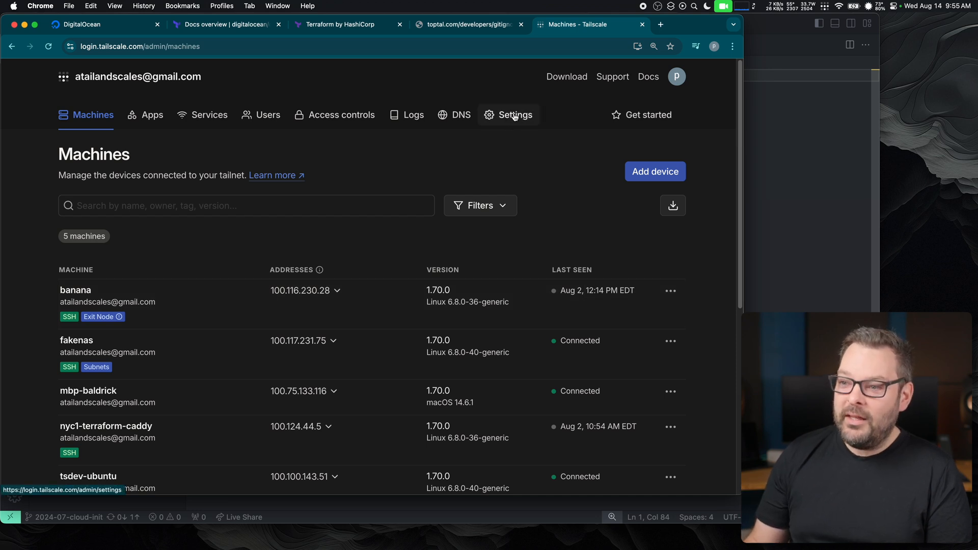
{"action": "left_click", "coordinate": [515, 114]}
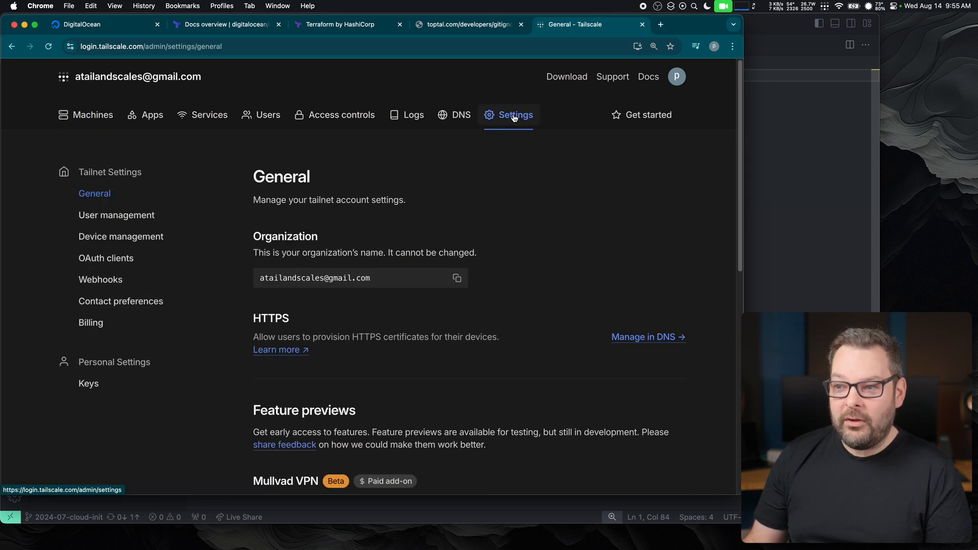
{"action": "left_click", "coordinate": [88, 383]}
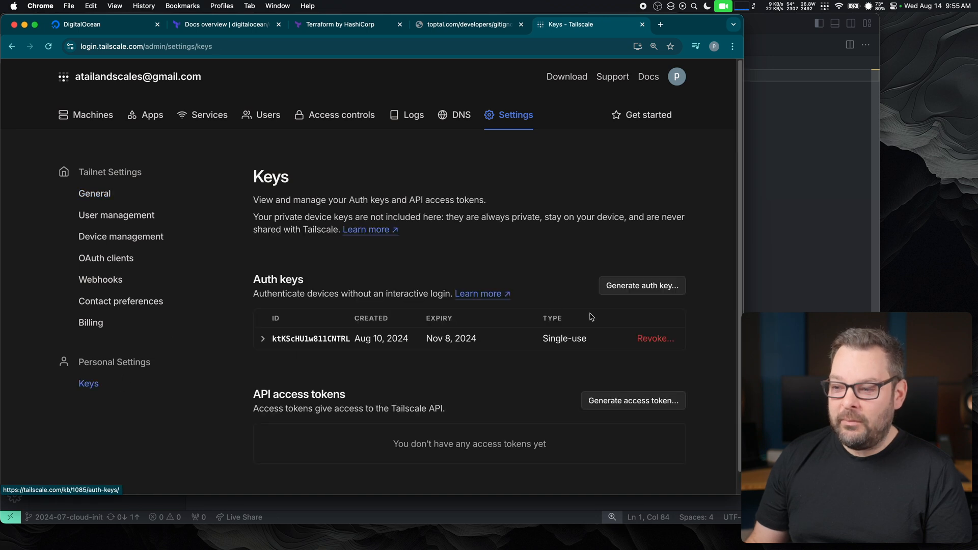
{"action": "left_click", "coordinate": [642, 285]}
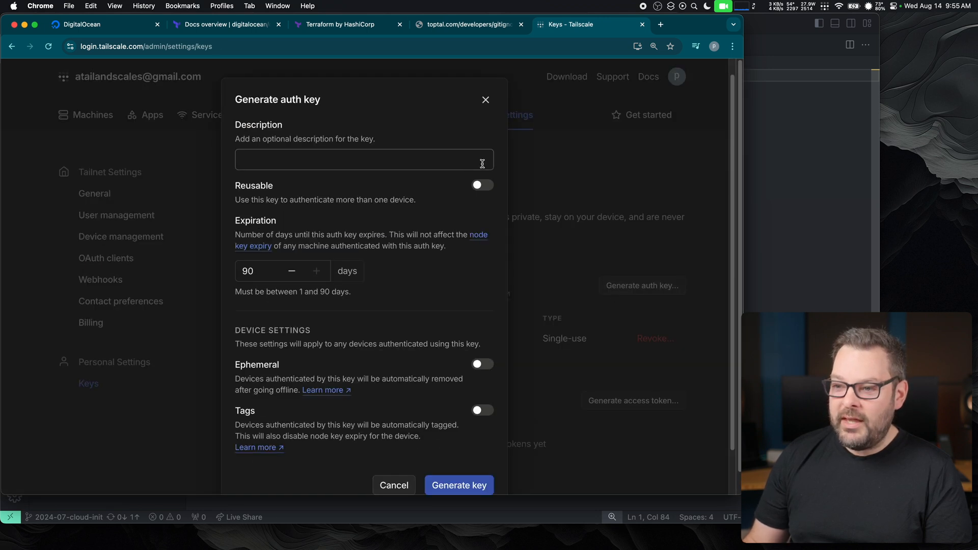
{"action": "left_click", "coordinate": [482, 185]}
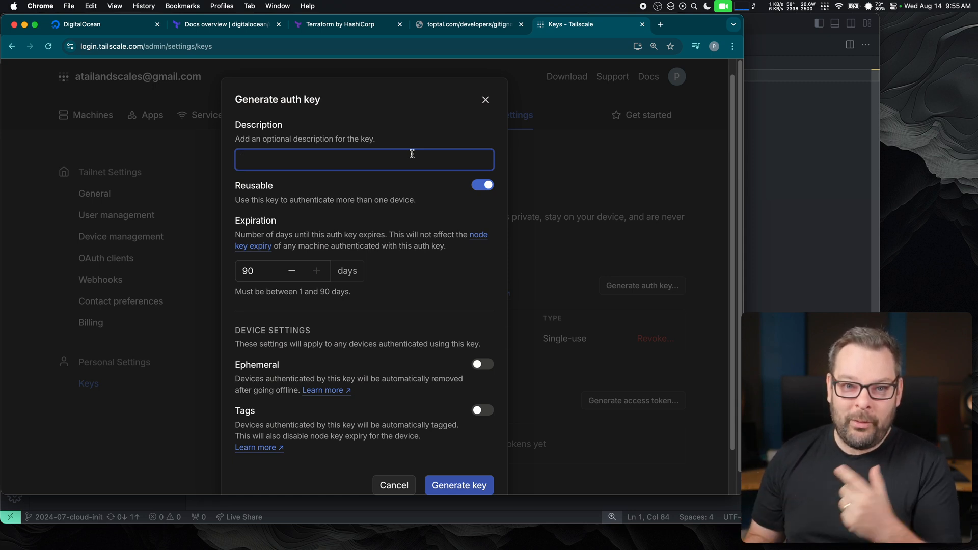
{"action": "type", "text": "demo"}
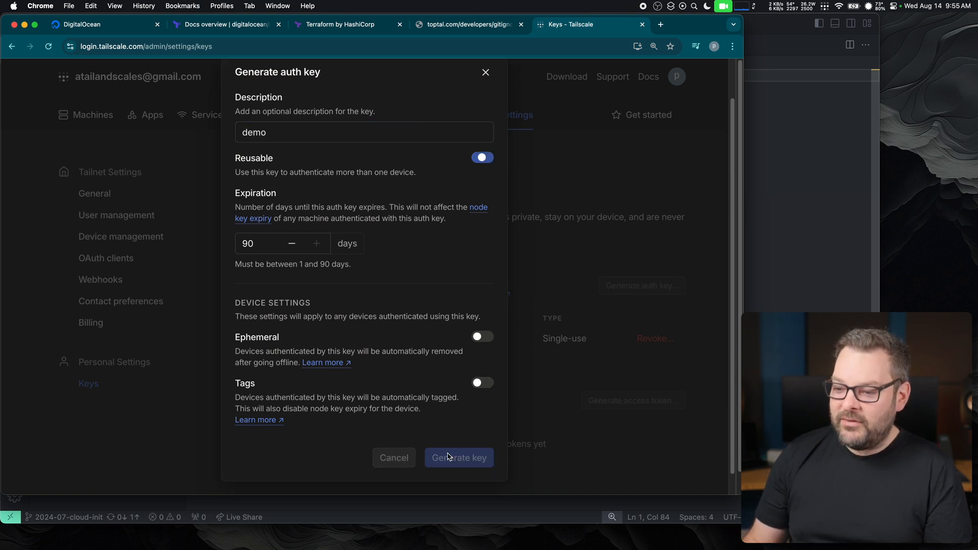
{"action": "left_click", "coordinate": [459, 457]}
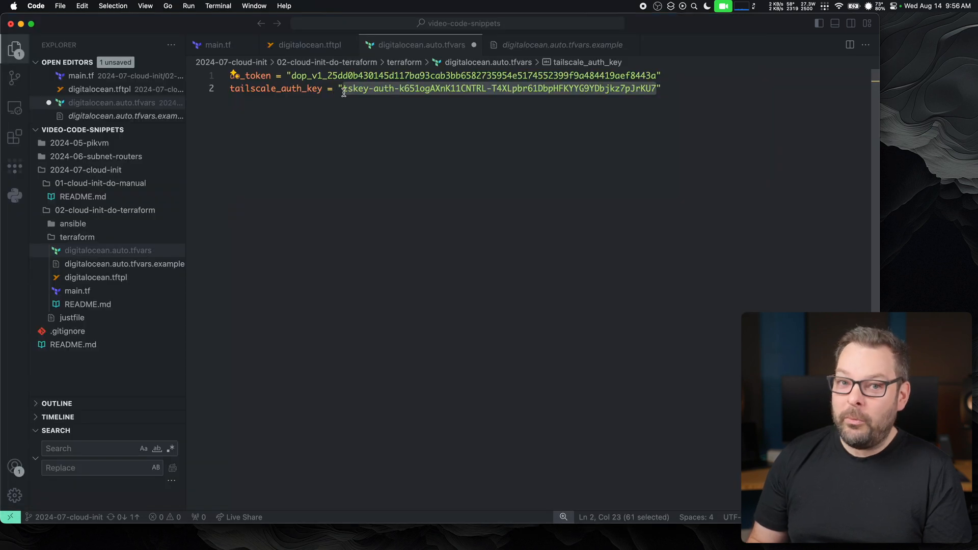
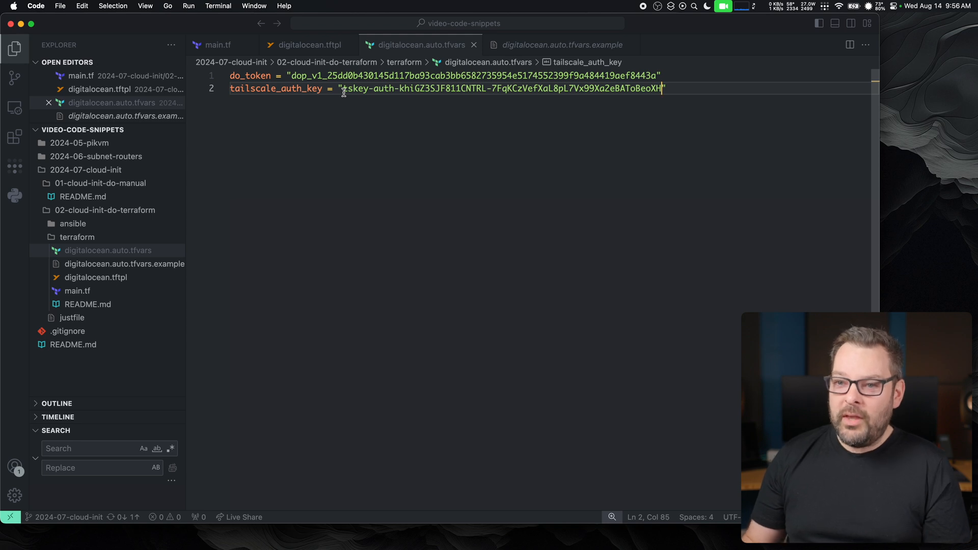
{"action": "left_click", "coordinate": [216, 45]}
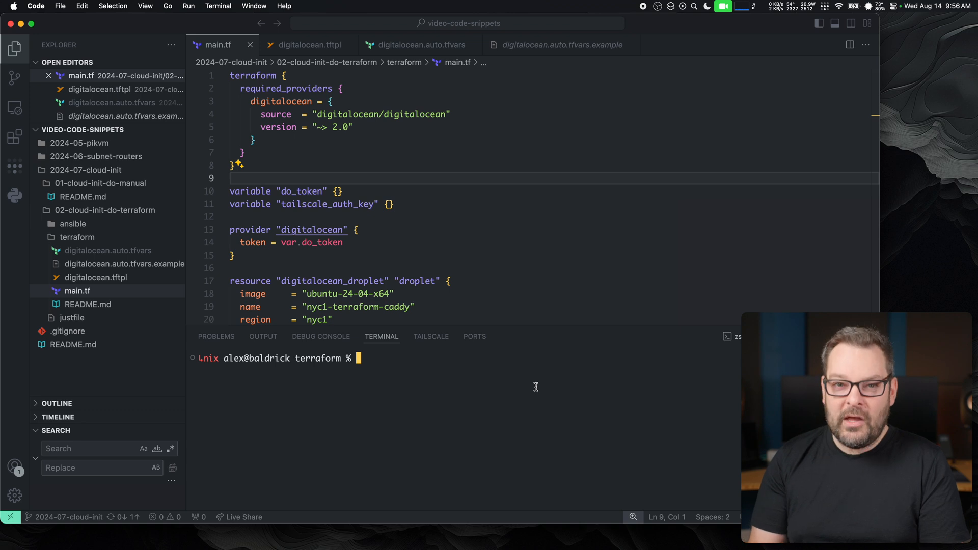
Run terraform destroy and terraform init, then confirm the apply with 'yes'.
{"action": "type", "text": "terraform destroy"}
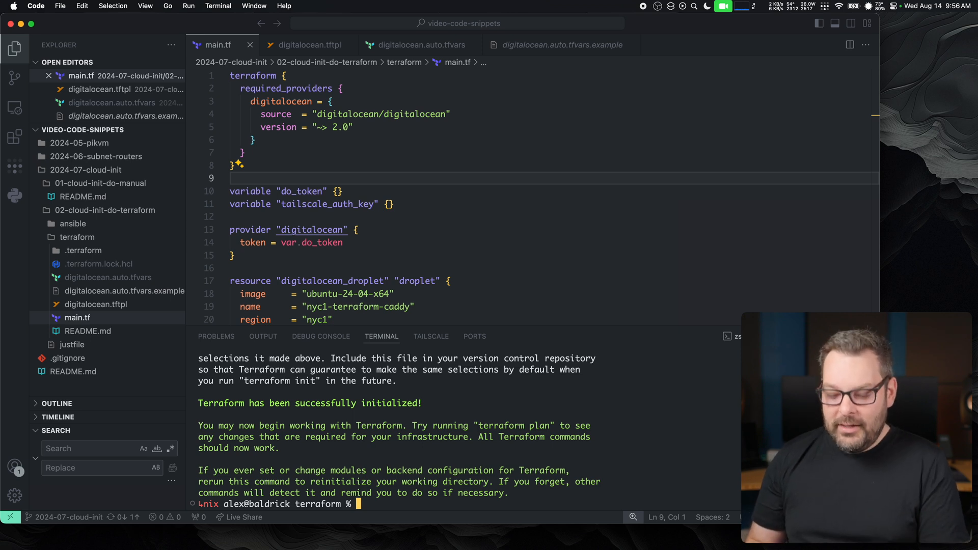
{"action": "type", "text": "terraform init"}
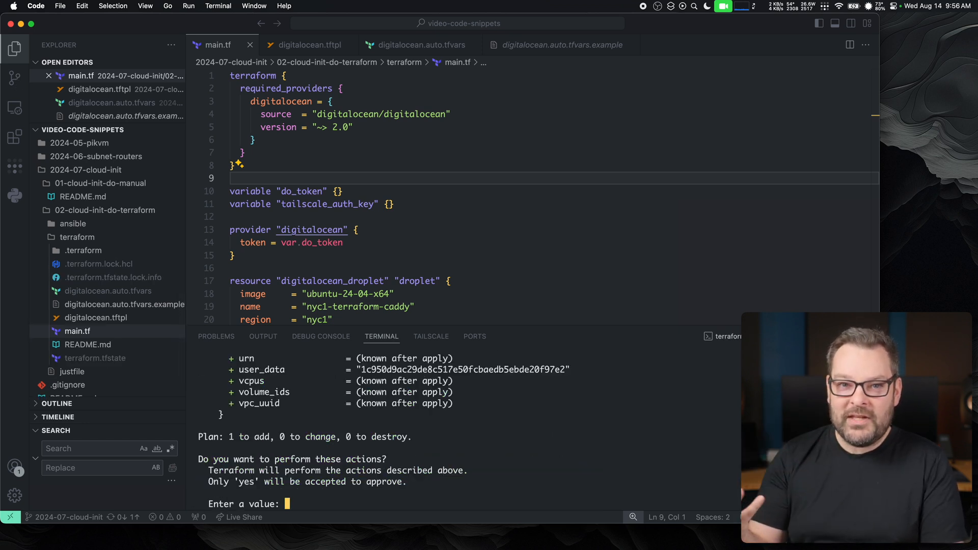
{"action": "type", "text": "yes"}
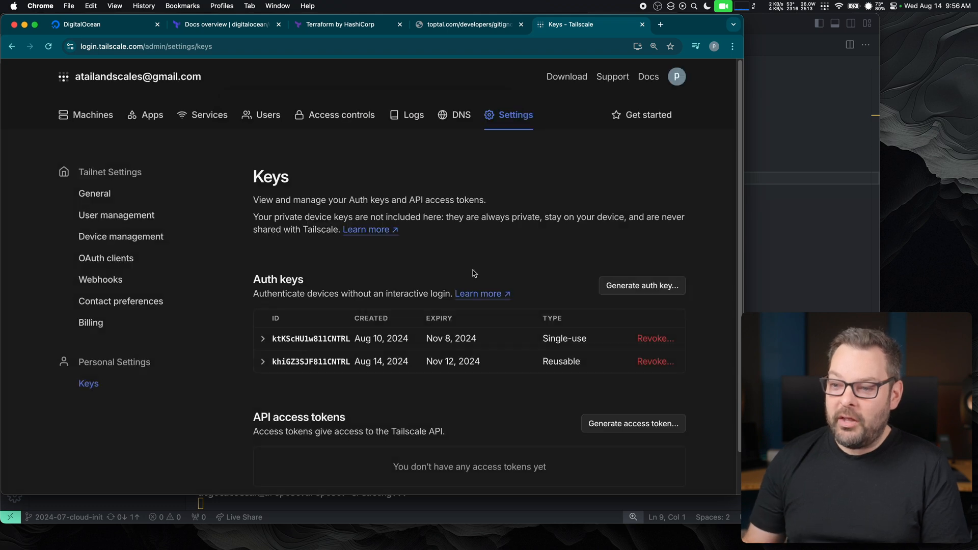
Open the nyc1-terraform-caddy droplet from the tailscale-dev project in the DigitalOcean dashboard.
{"action": "left_click", "coordinate": [82, 25]}
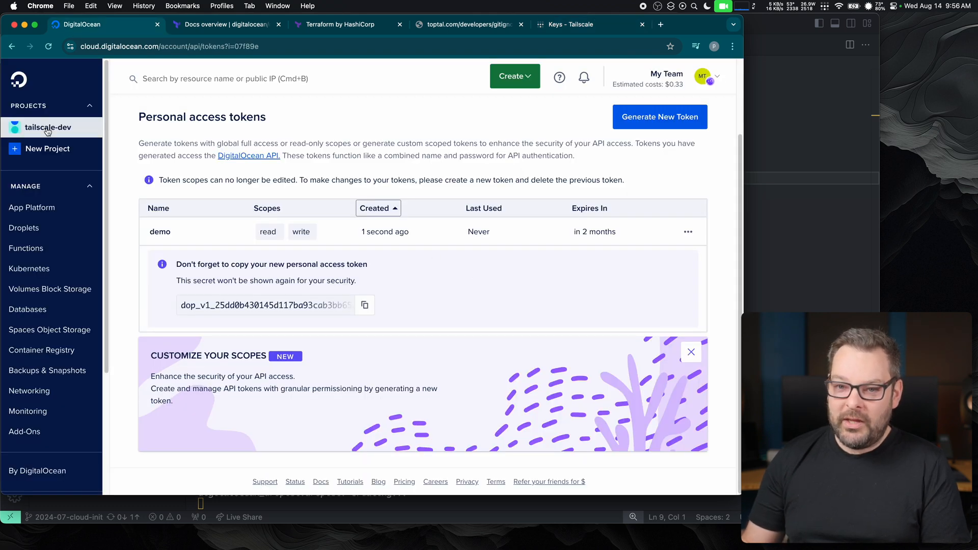
{"action": "left_click", "coordinate": [47, 128]}
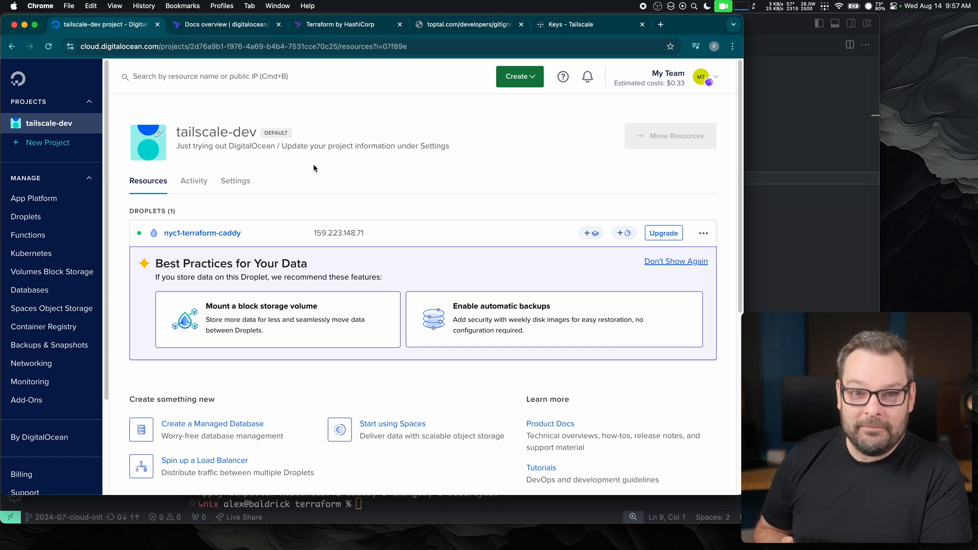
{"action": "mouse_move", "coordinate": [297, 217]}
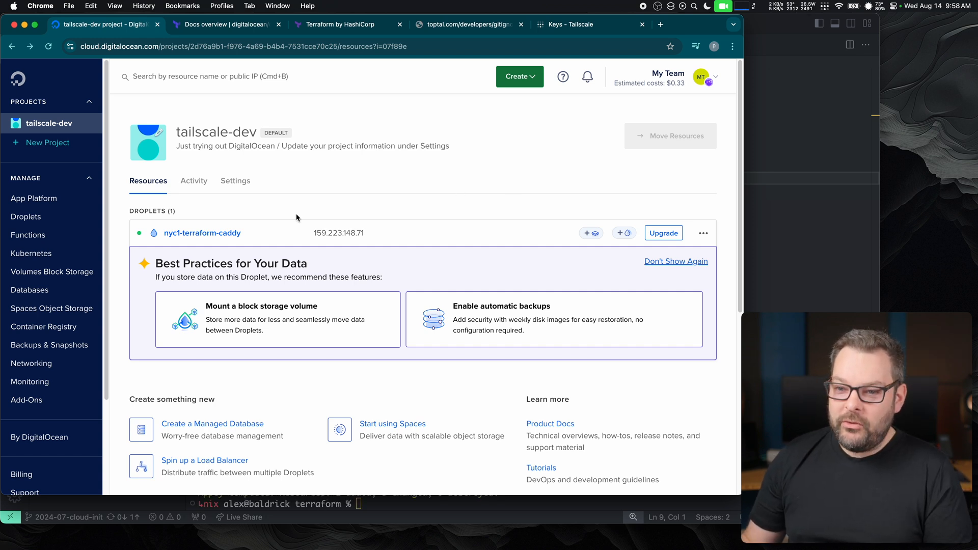
{"action": "left_click", "coordinate": [201, 233]}
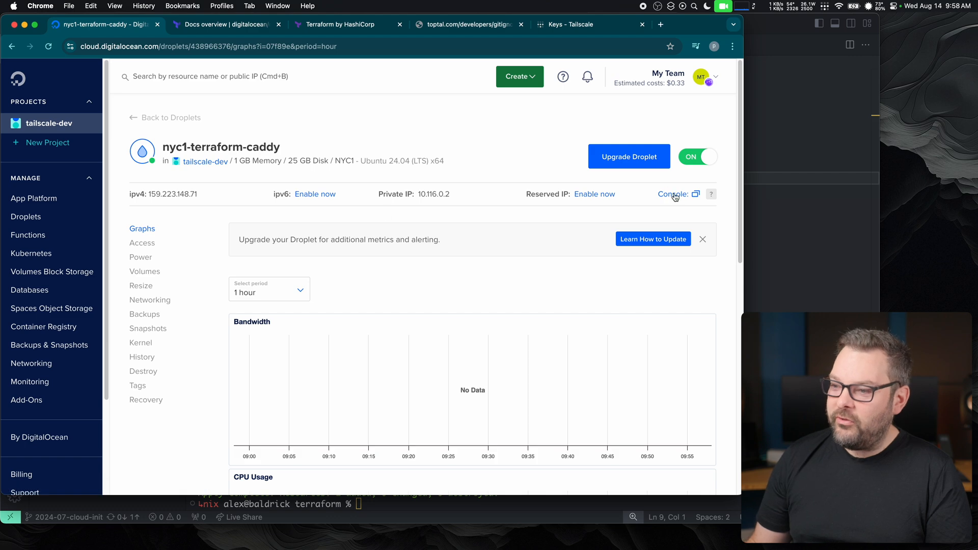
In the droplet web console, run tailscale status, uptime, cat the cloud-init log, and docker ps -a.
{"action": "left_click", "coordinate": [695, 194]}
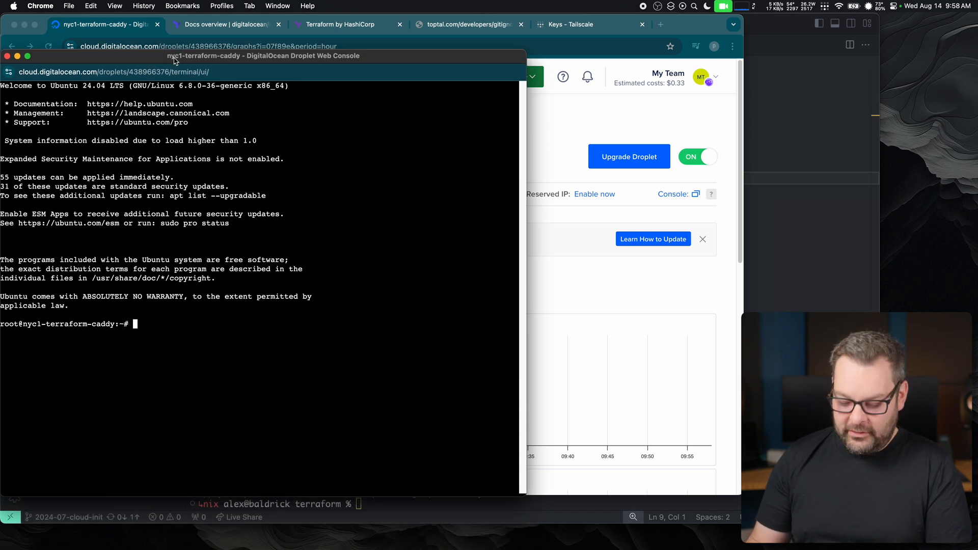
{"action": "type", "text": "tailscale status"}
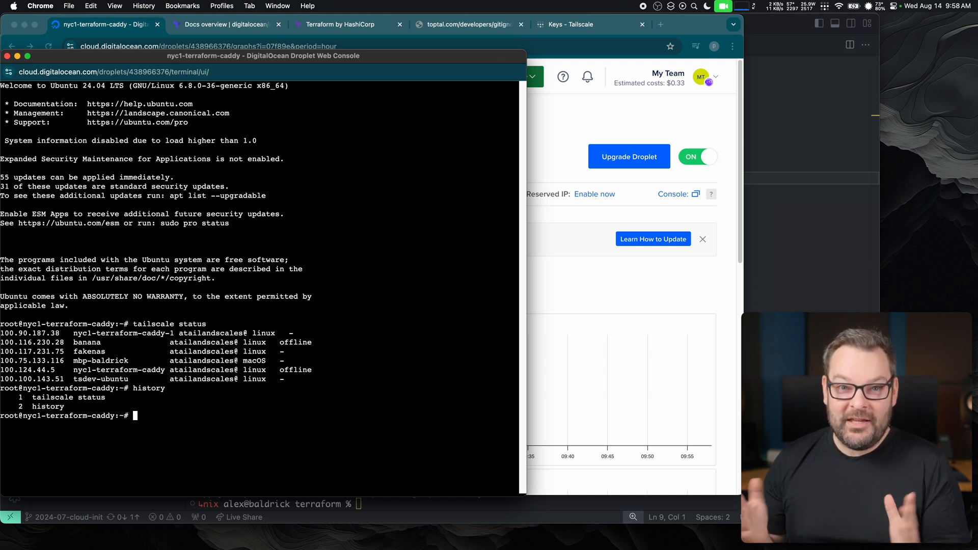
{"action": "type", "text": "uptime"}
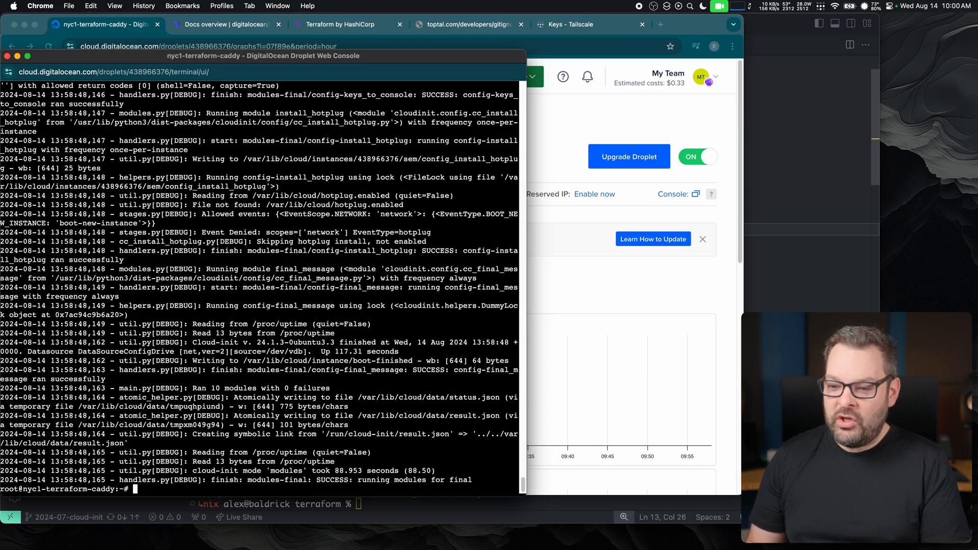
{"action": "type", "text": "cat /var/log/cloud-init.lo"}
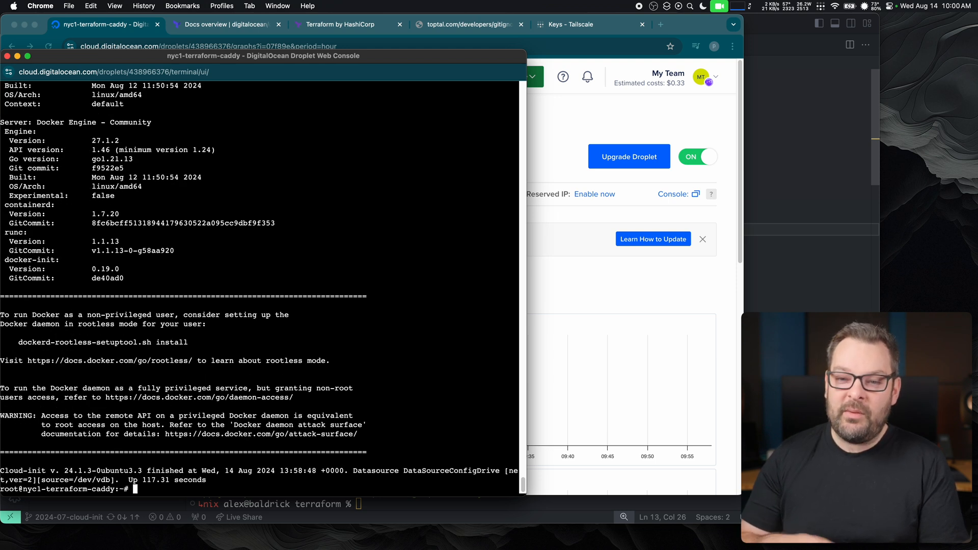
{"action": "type", "text": "docker ps -a"}
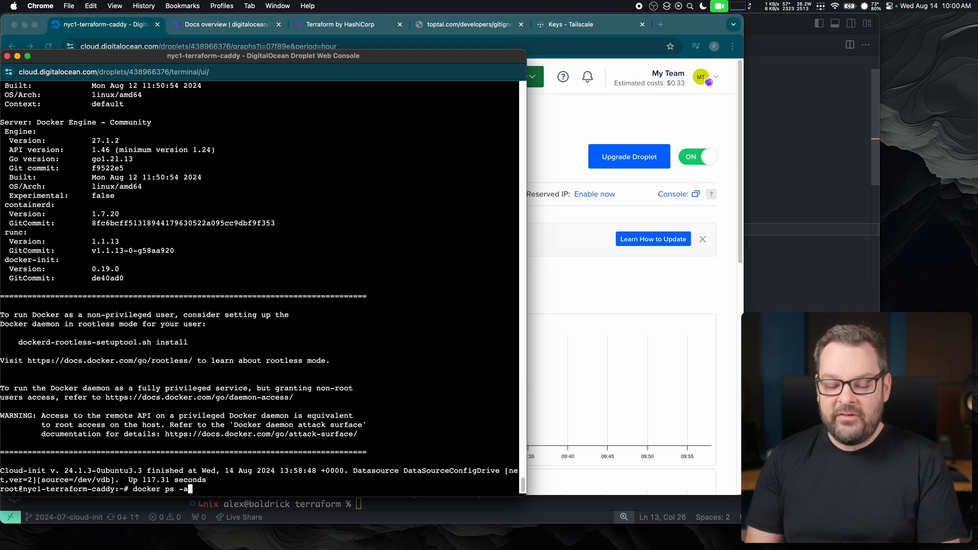
{"action": "key", "text": "Return"}
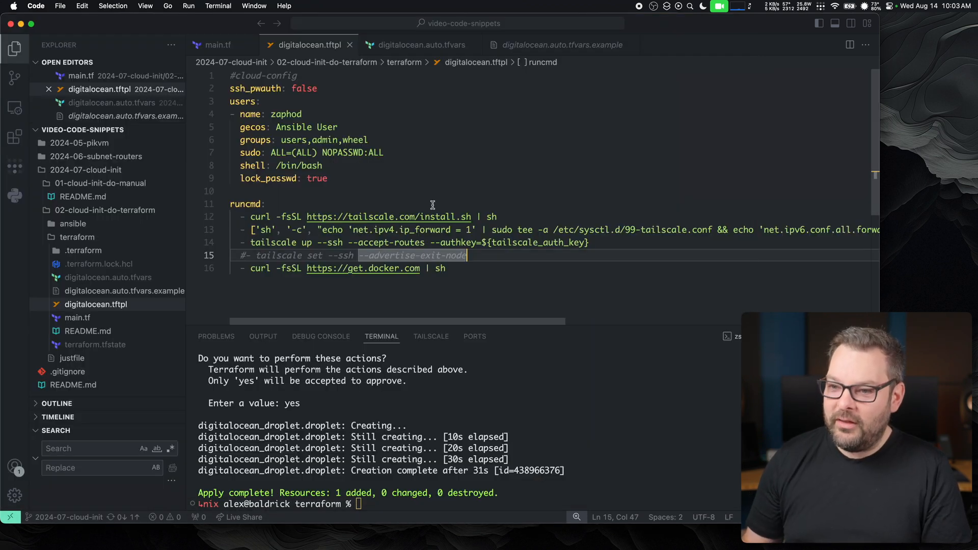
{"action": "double_click", "coordinate": [286, 114]}
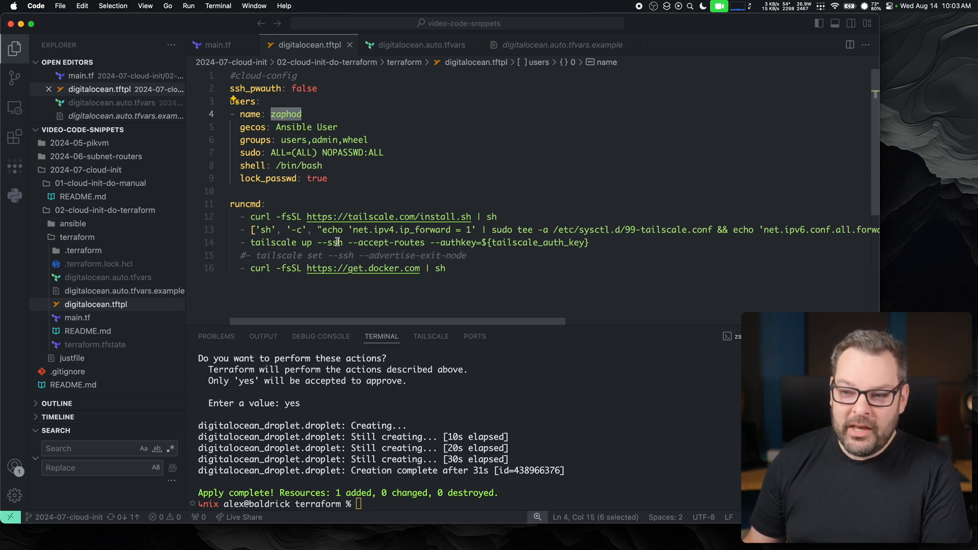
{"action": "left_click", "coordinate": [333, 243]}
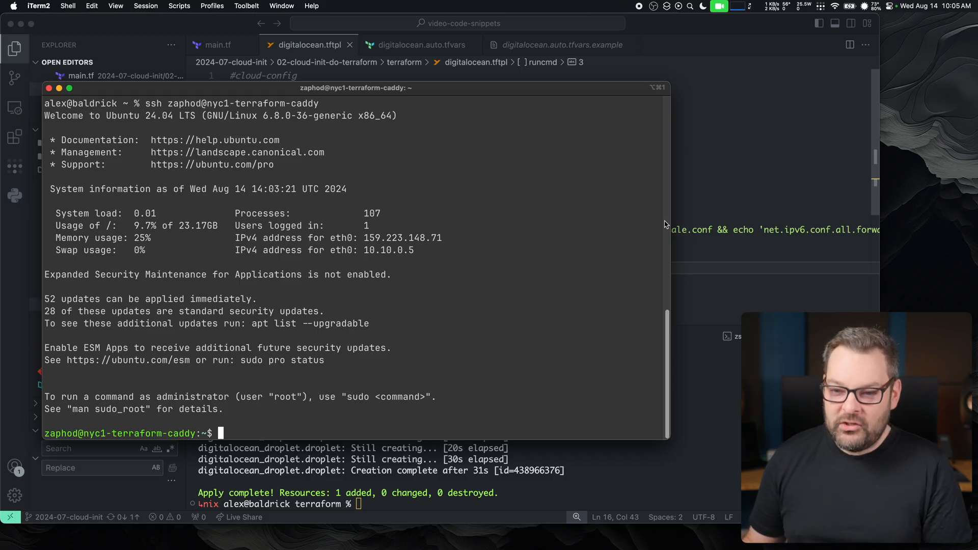
End the SSH session on the droplet and run doctl to view its help.
{"action": "key", "text": "Ctrl+c"}
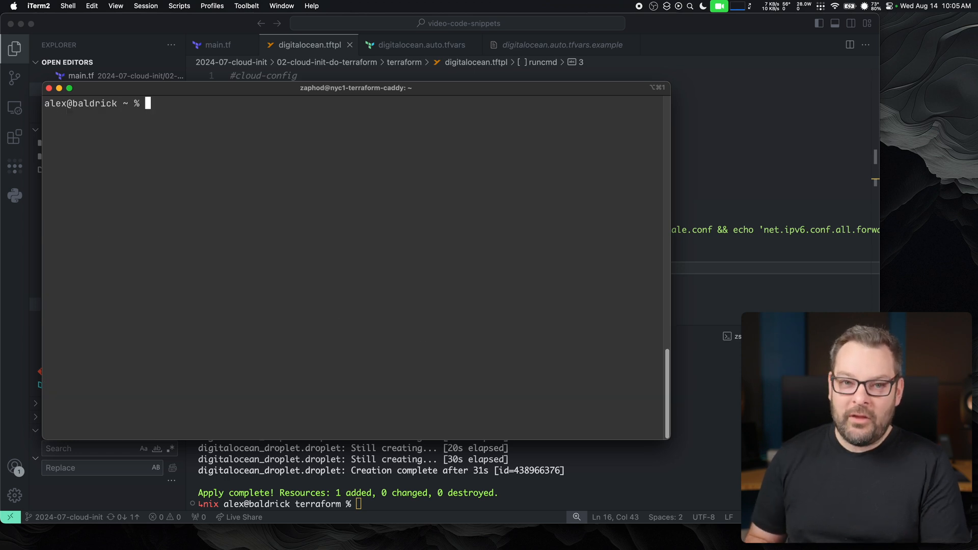
{"action": "type", "text": "doctl"}
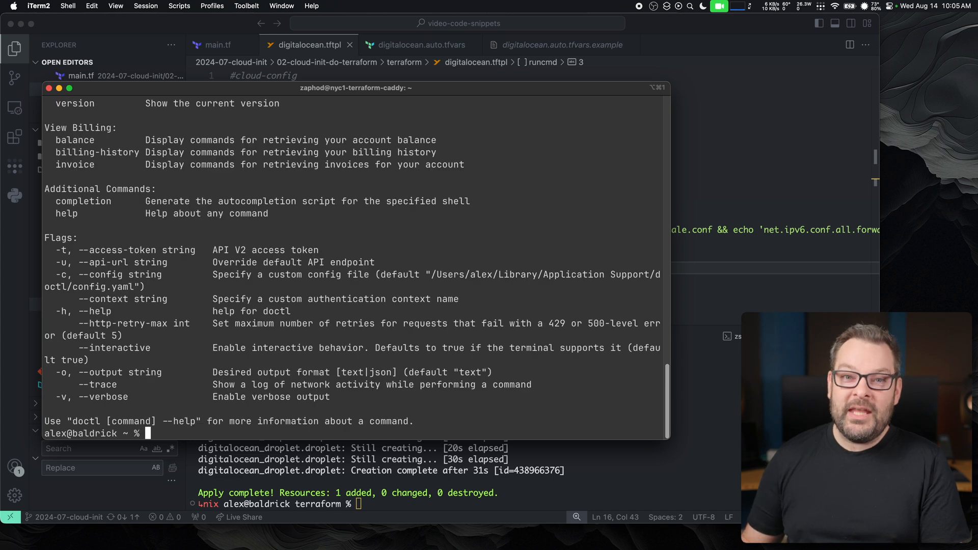
{"action": "mouse_move", "coordinate": [424, 291]}
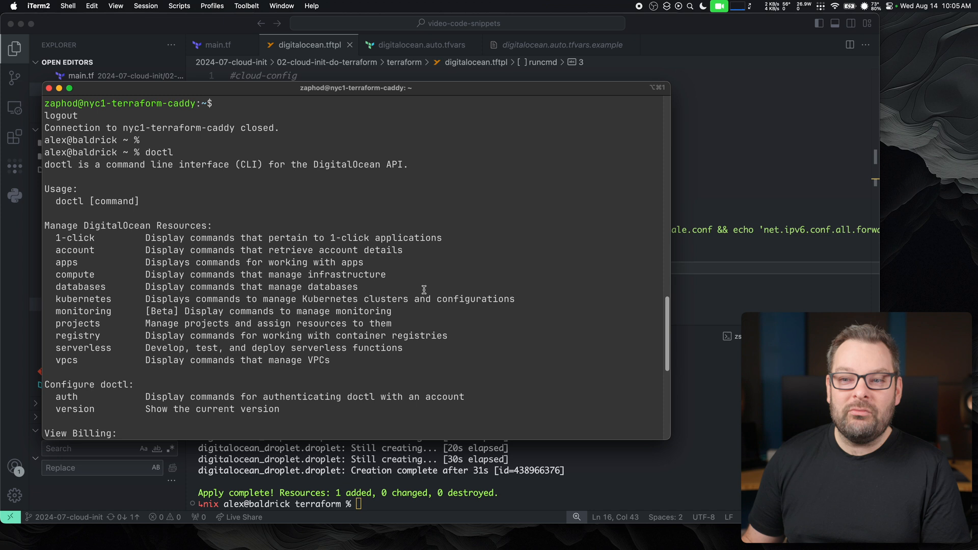
{"action": "mouse_move", "coordinate": [148, 320]}
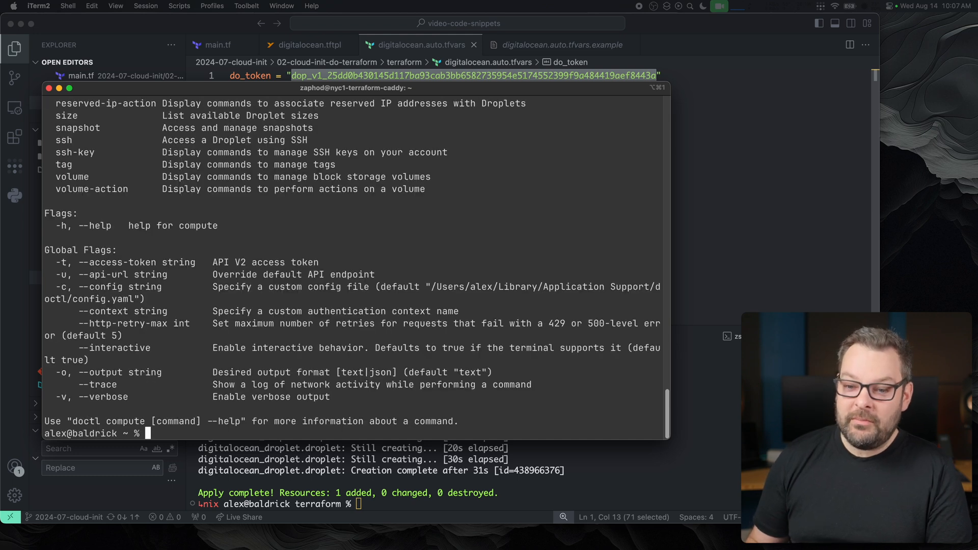
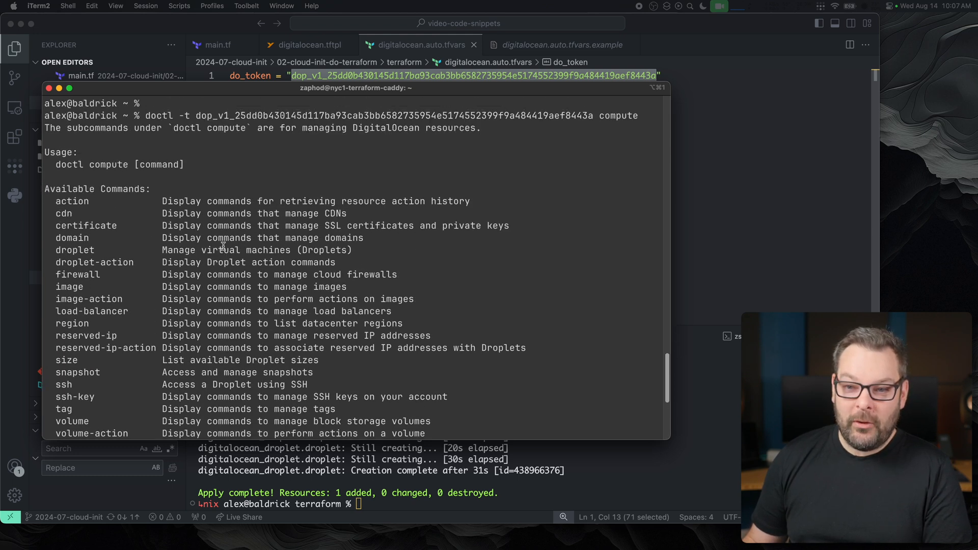
Run doctl with the access token for compute and scroll to find ssh-key.
{"action": "scroll", "scroll_direction": "down", "scroll_amount": 3}
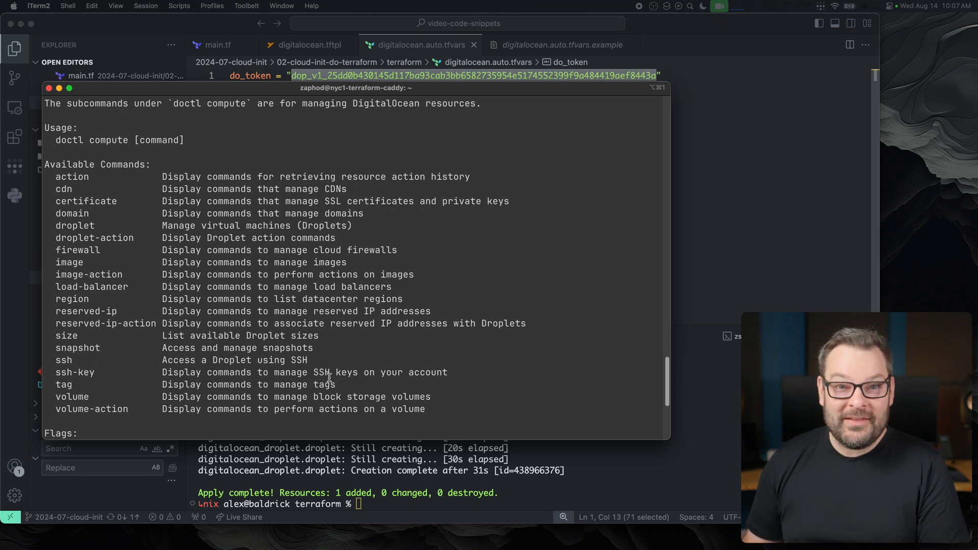
{"action": "scroll", "scroll_direction": "down", "scroll_amount": 3}
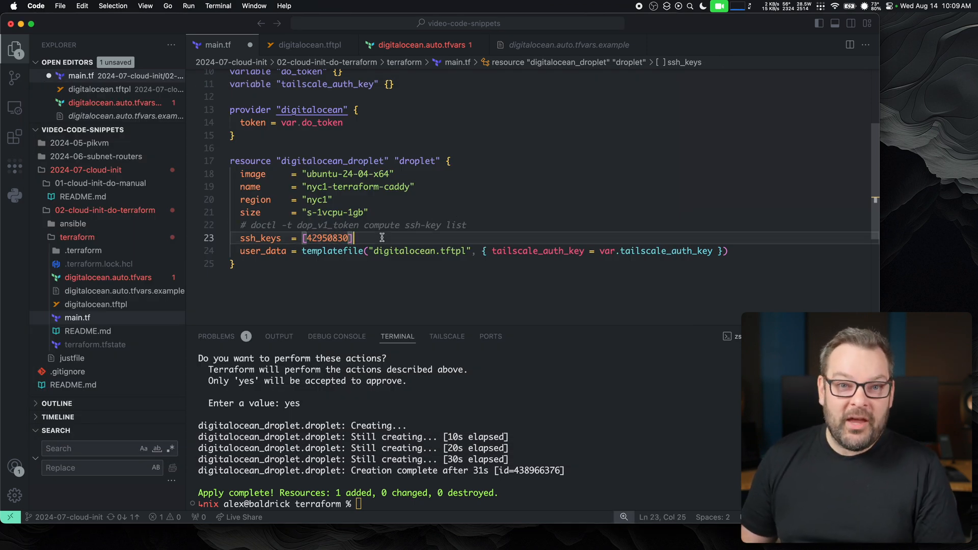
Scroll through main.tf around the droplet resource's ssh_keys = [42950830] setting.
{"action": "scroll", "scroll_direction": "up", "scroll_amount": 3}
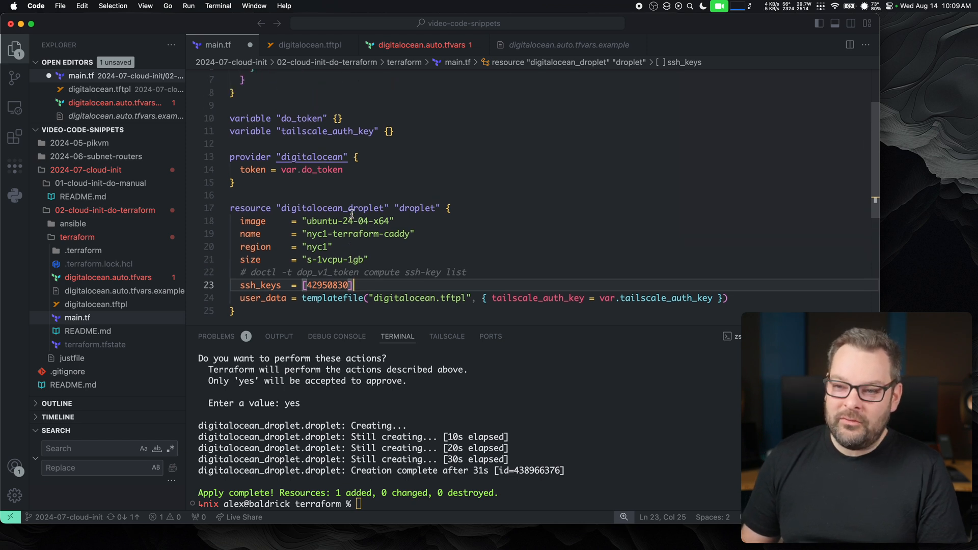
{"action": "mouse_move", "coordinate": [122, 278]}
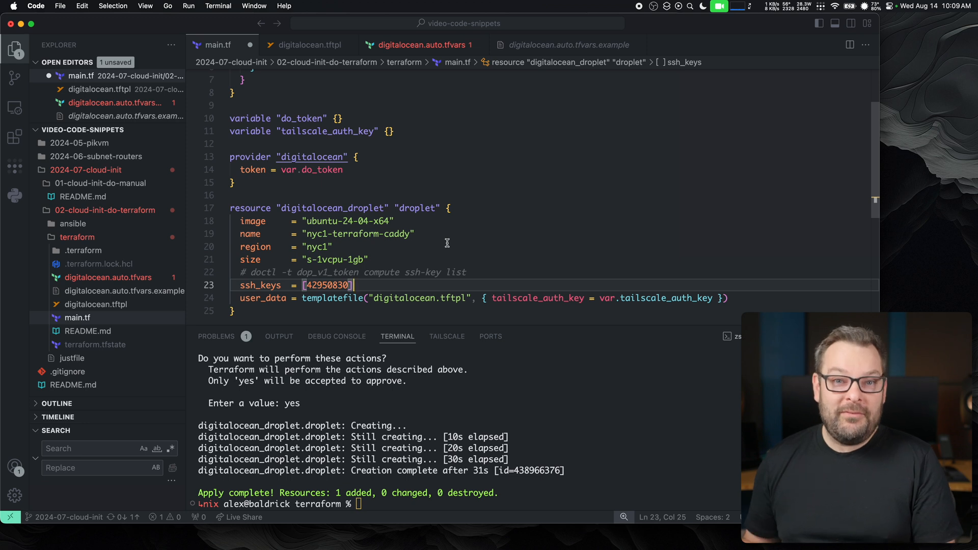
{"action": "scroll", "scroll_direction": "down", "scroll_amount": 3}
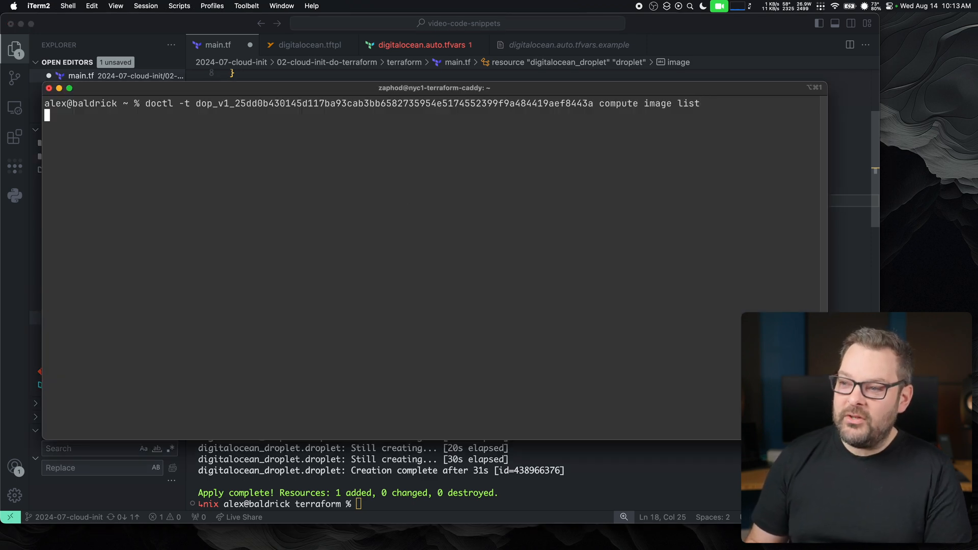
Run doctl compute image list and select the meilisas-meilisearch-10 slug.
{"action": "key", "text": "Return"}
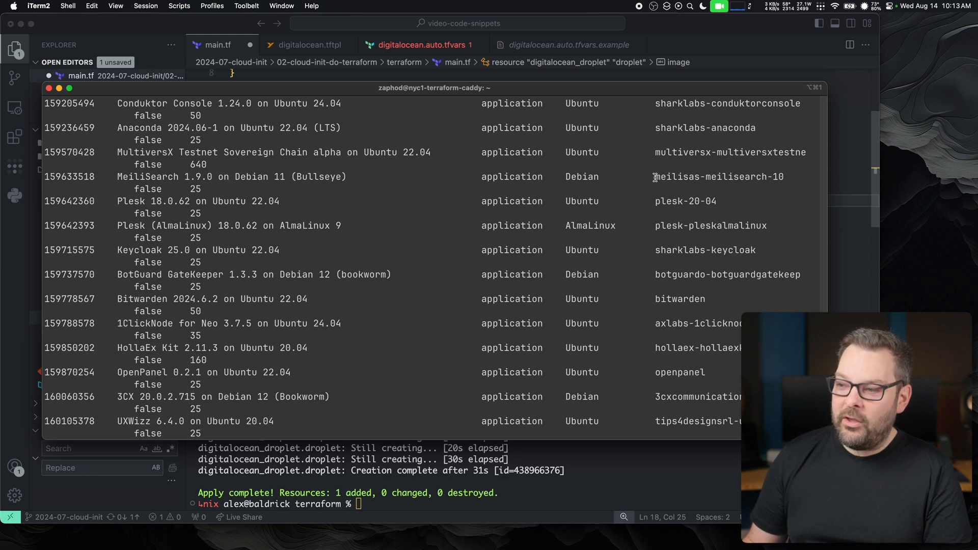
{"action": "double_click", "coordinate": [719, 176]}
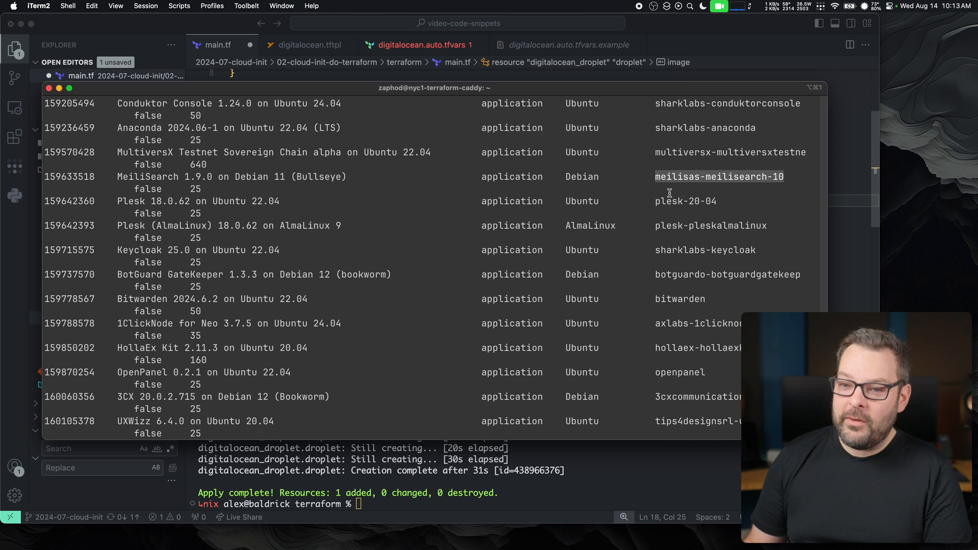